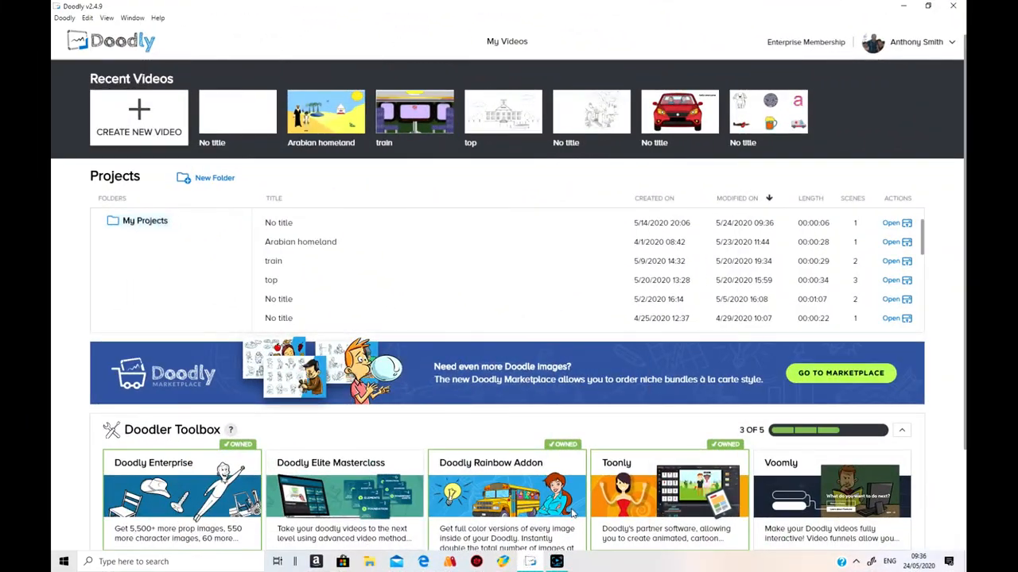
pyautogui.moveTo(238, 111)
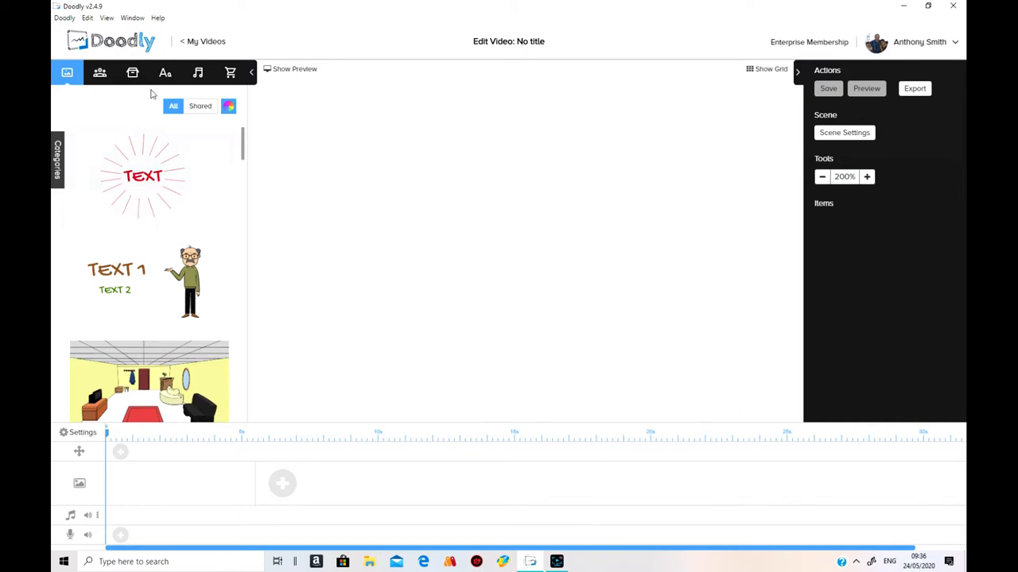
# Step: Attempt to add G0176471.png as a new prop and dismiss the image-too-big warning
pyautogui.click(132, 74)
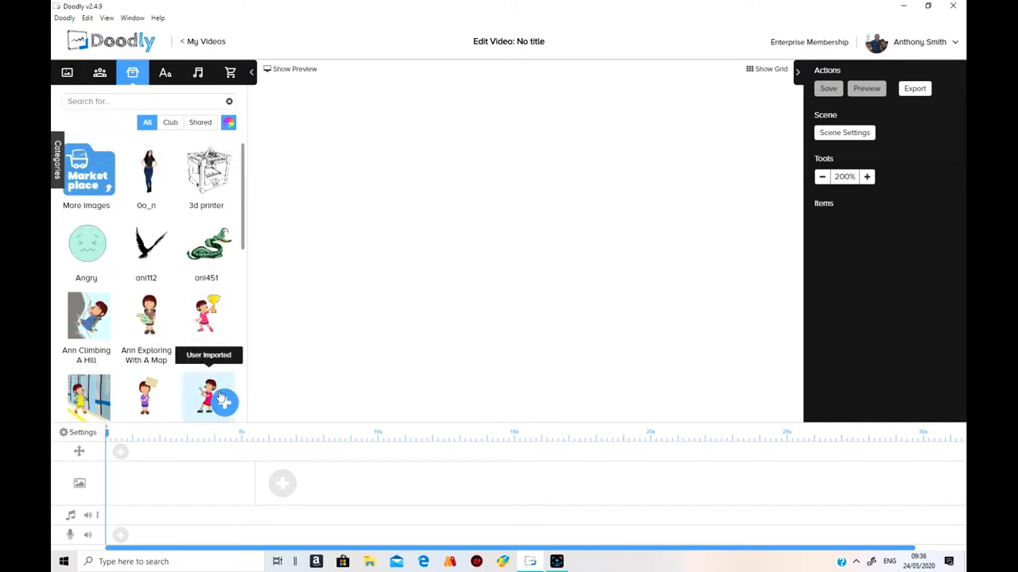
pyautogui.click(226, 404)
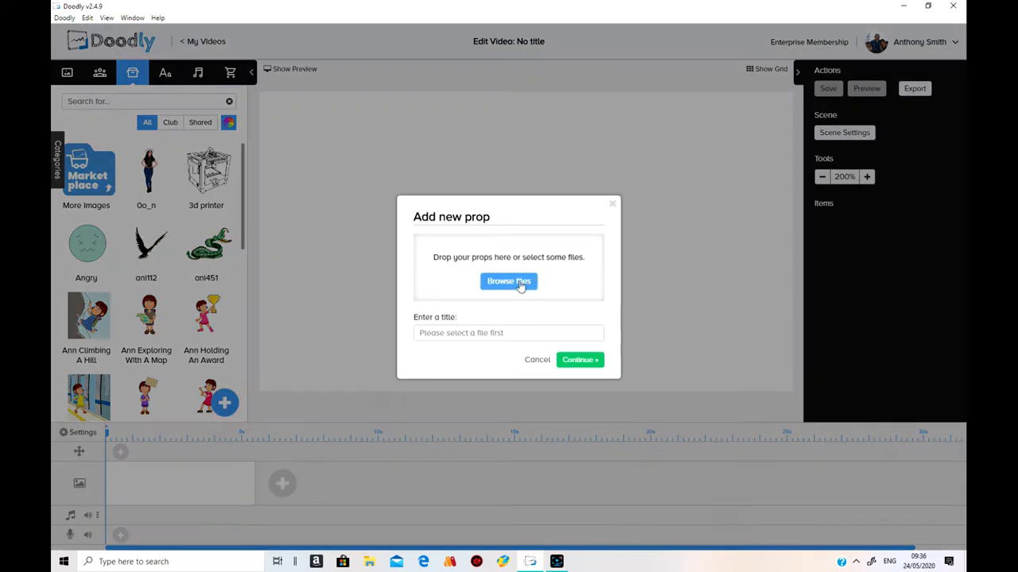
pyautogui.click(509, 280)
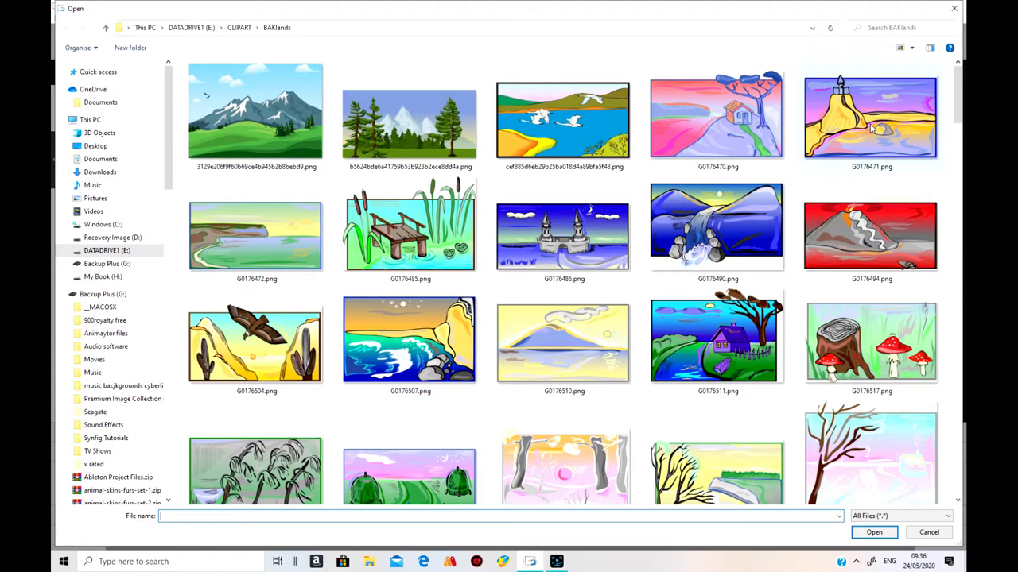
pyautogui.click(872, 115)
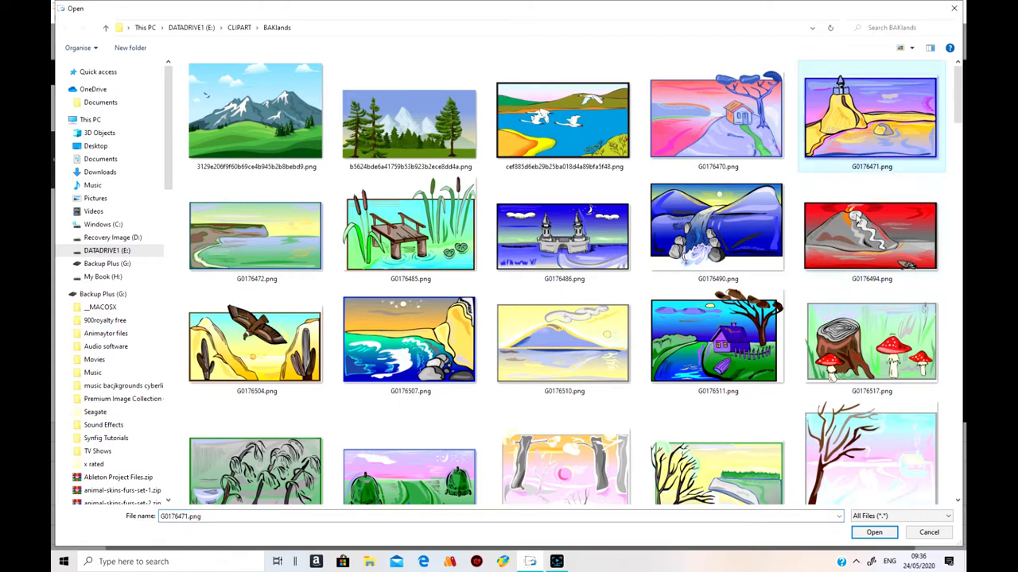
pyautogui.click(873, 531)
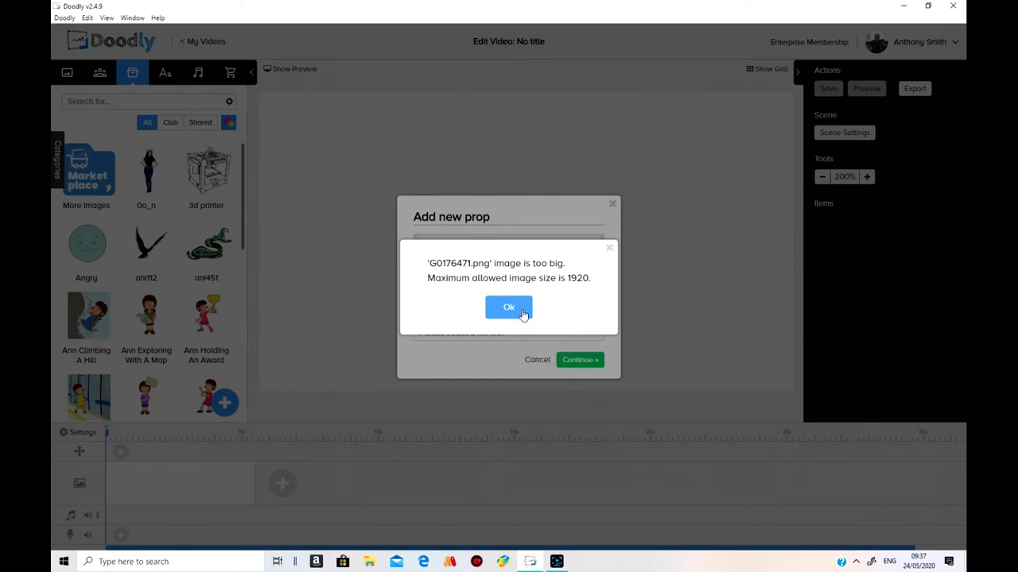
pyautogui.click(509, 308)
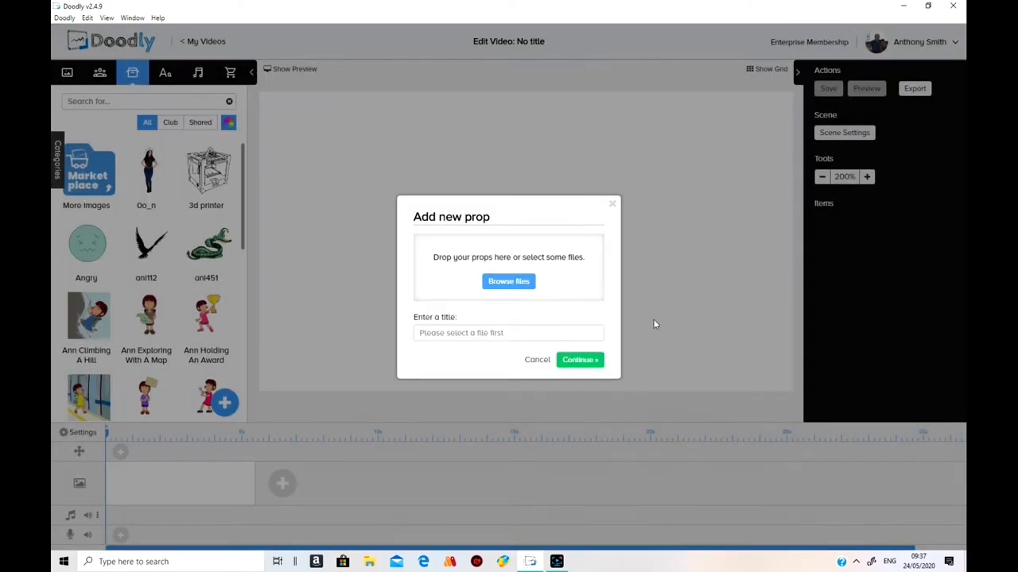
pyautogui.moveTo(861, 560)
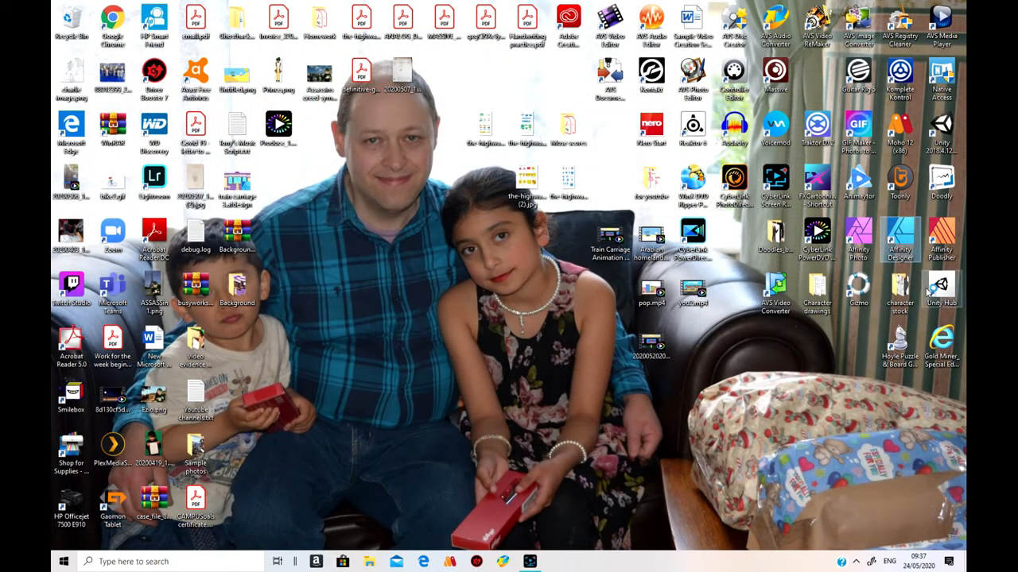
pyautogui.moveTo(903, 251)
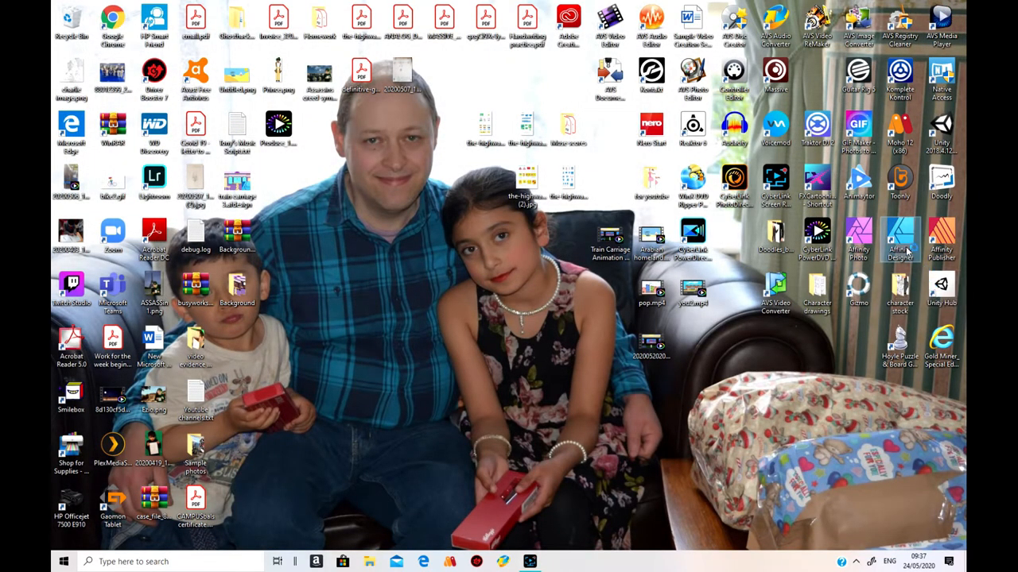
# Step: Launch Affinity Designer from its desktop shortcut
pyautogui.doubleClick(900, 239)
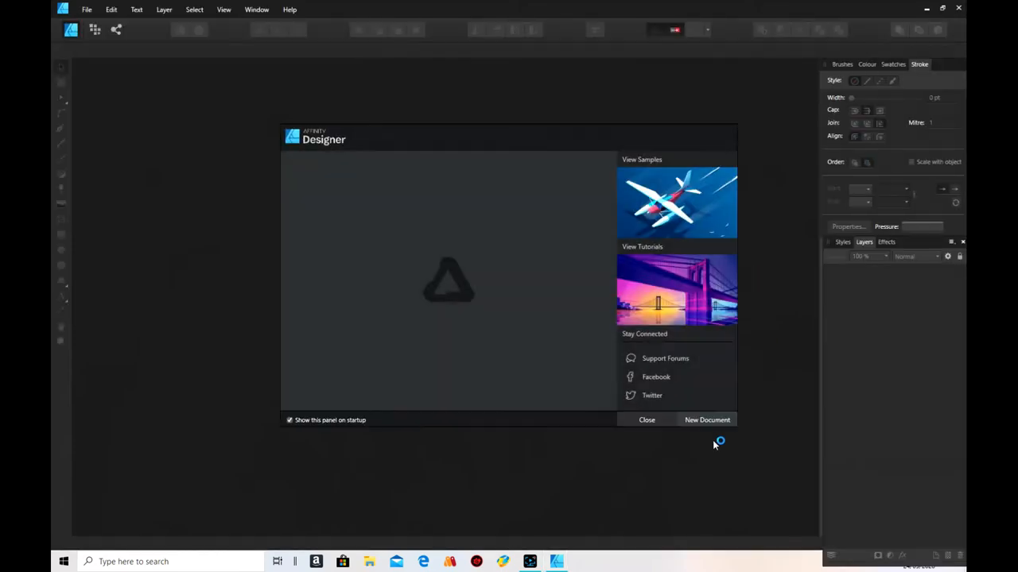
# Step: Start a new document using the A4 preset in landscape orientation
pyautogui.click(706, 420)
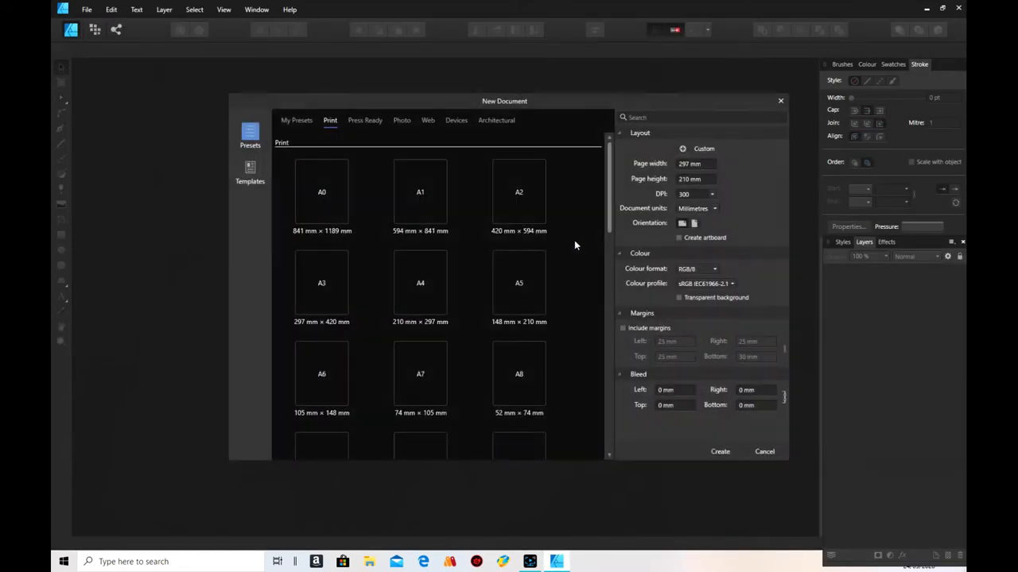
pyautogui.click(420, 283)
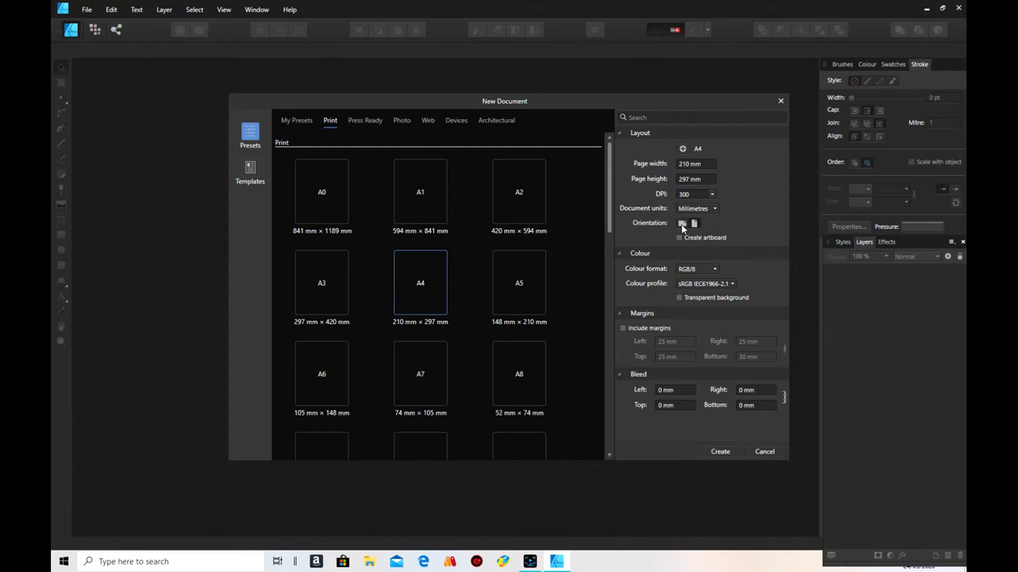
pyautogui.click(719, 452)
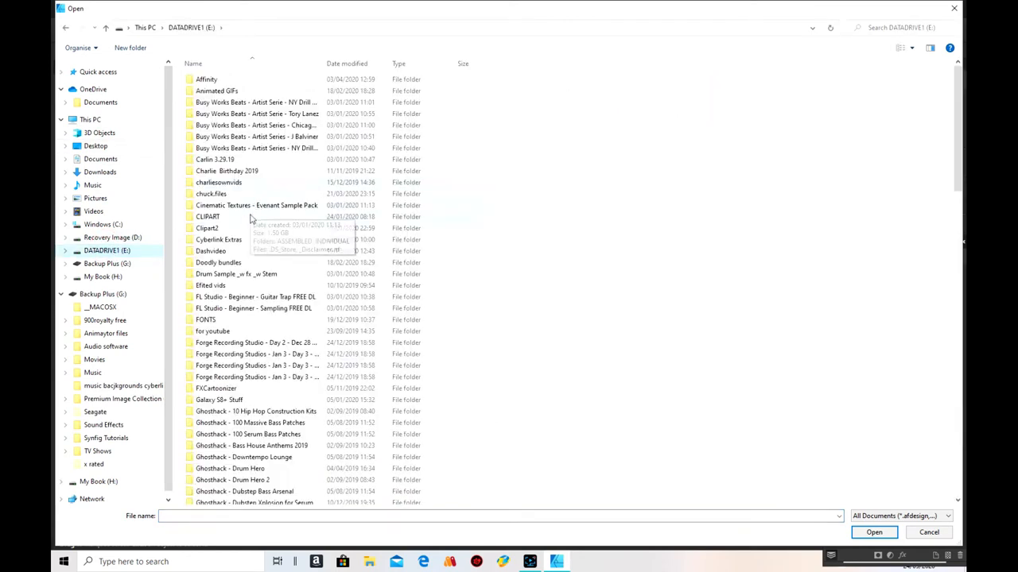
# Step: Browse into the CLIPART folder to locate G0176471.png for placing
pyautogui.doubleClick(206, 216)
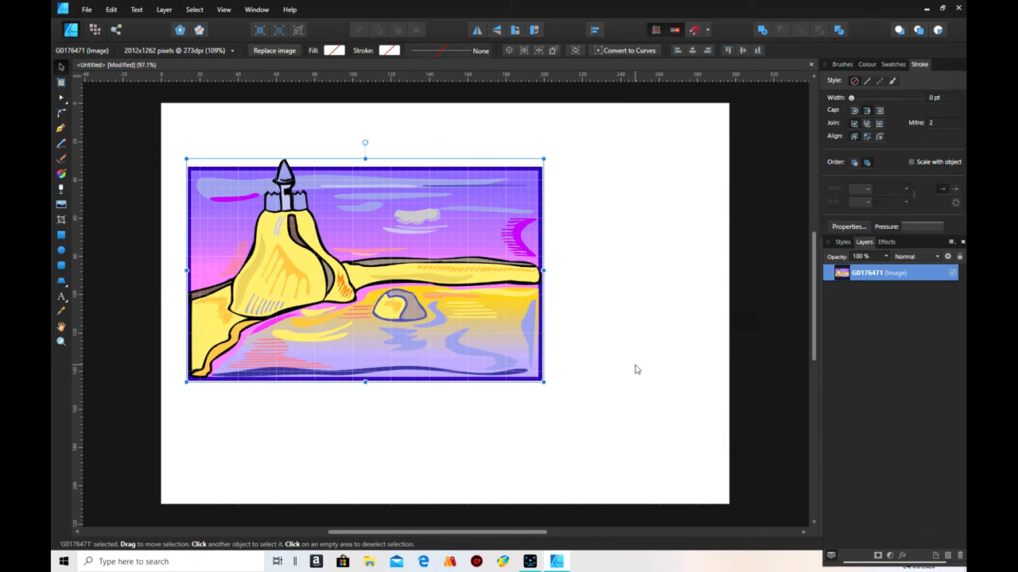
pyautogui.moveTo(381, 467)
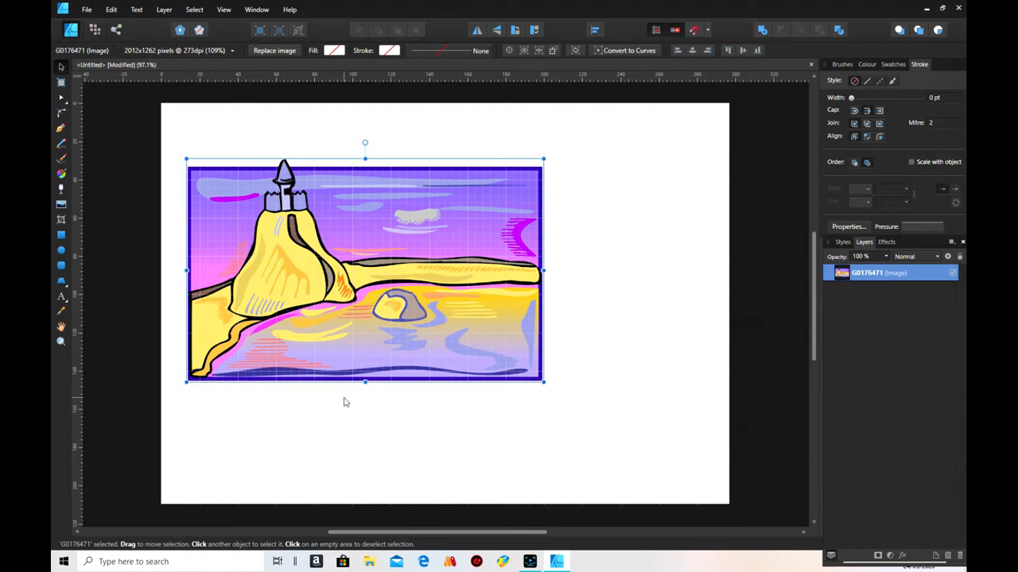
pyautogui.moveTo(442, 280)
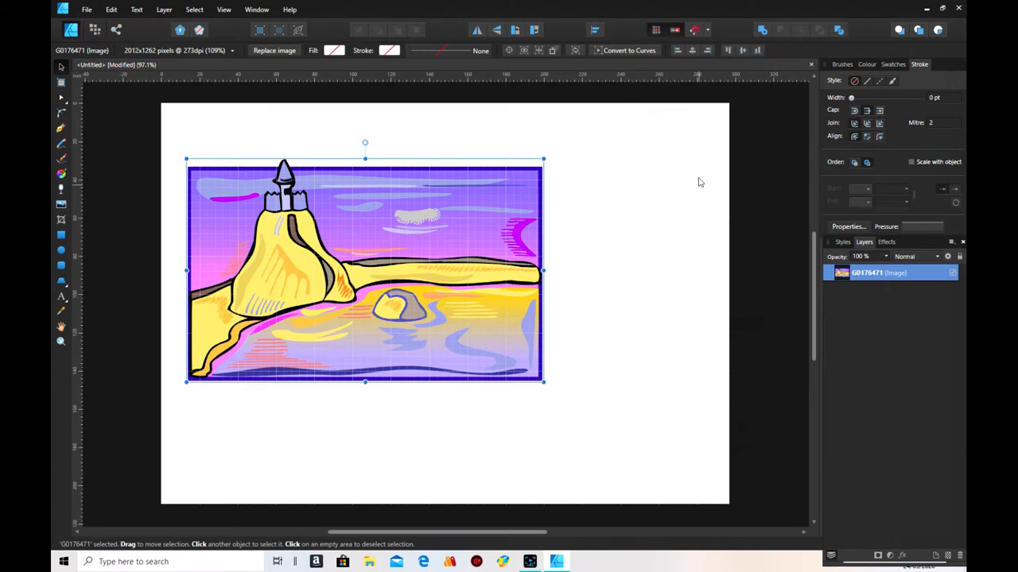
pyautogui.moveTo(597, 152)
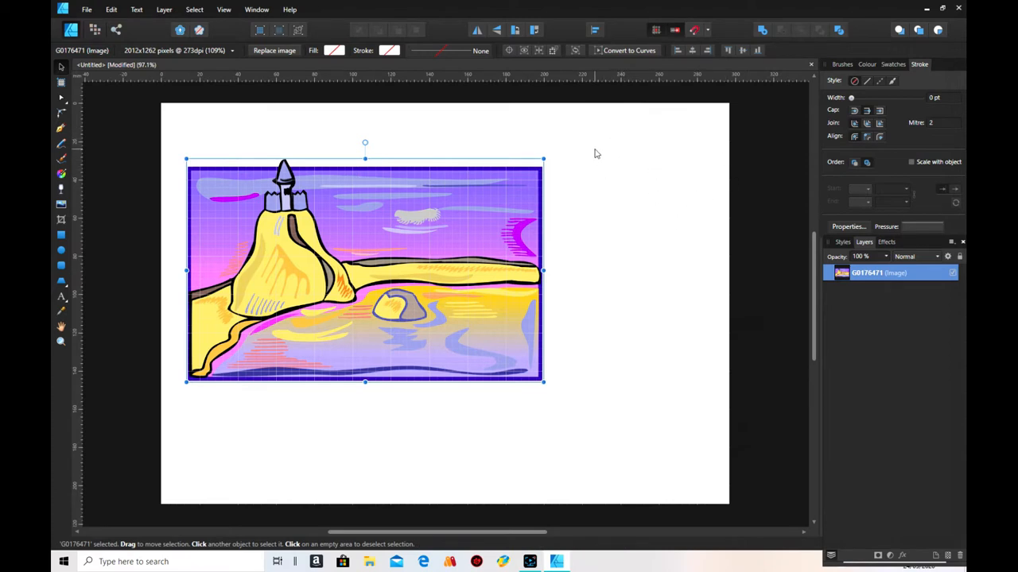
pyautogui.moveTo(607, 146)
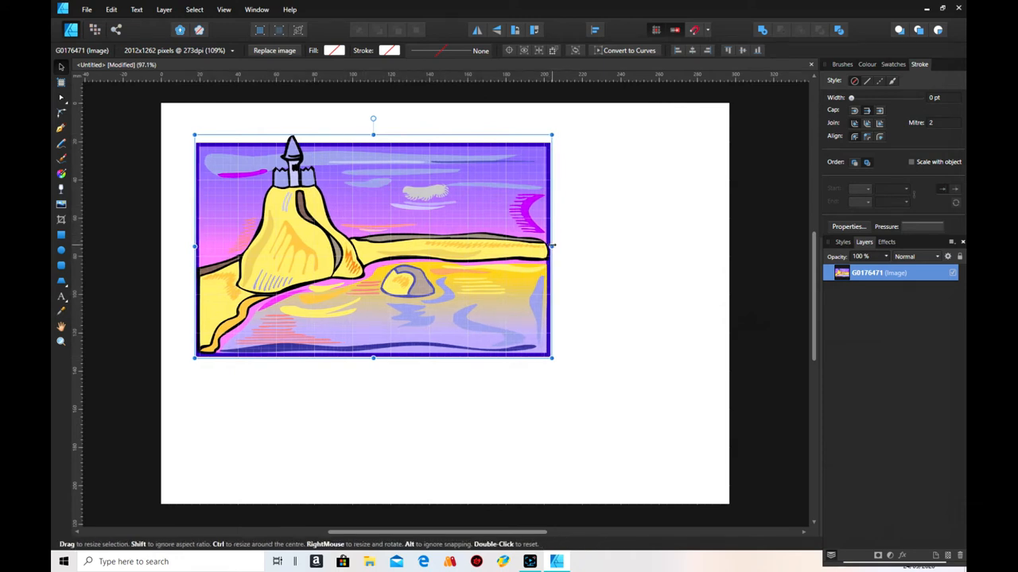
# Step: Move the castle picture toward the page top and scale it narrower and shorter
pyautogui.moveTo(550, 245); pyautogui.dragTo(477, 245)
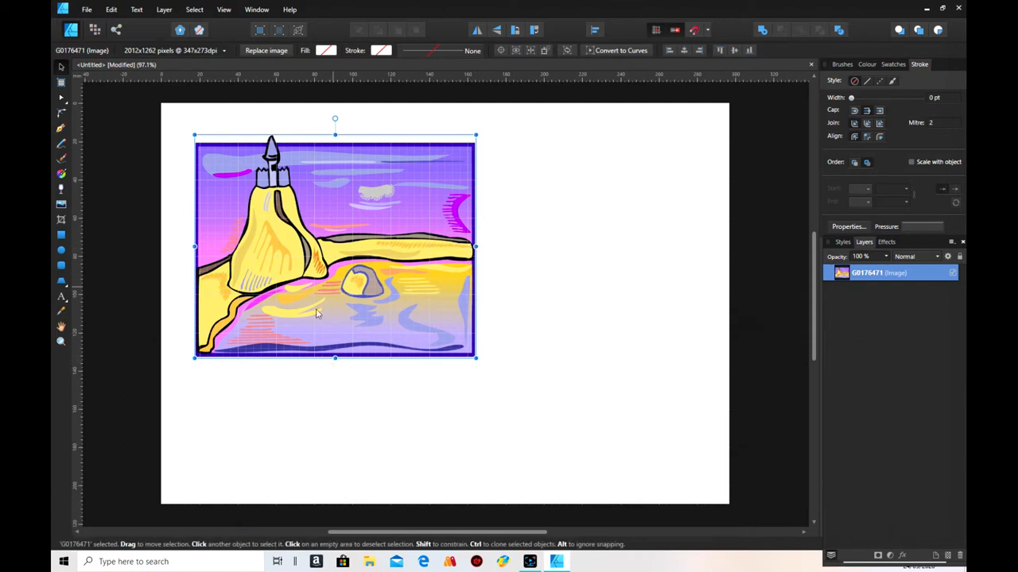
pyautogui.moveTo(334, 357); pyautogui.dragTo(334, 341)
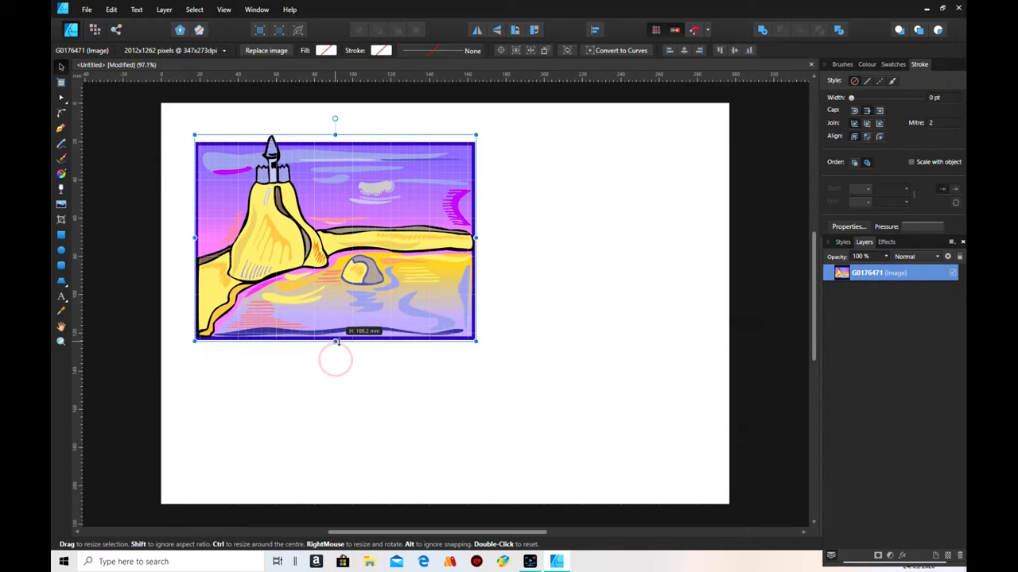
pyautogui.moveTo(334, 342); pyautogui.dragTo(334, 294)
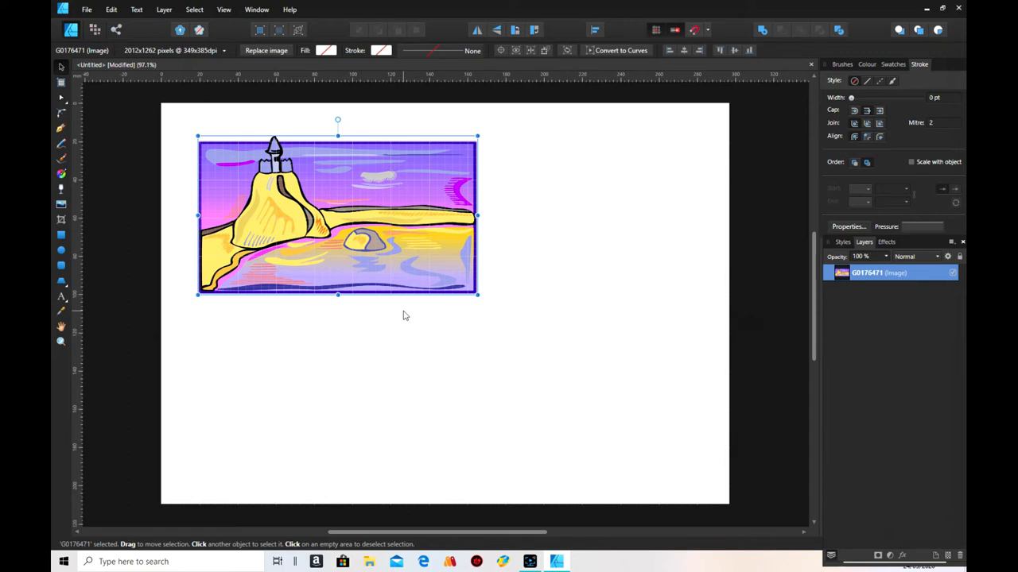
pyautogui.moveTo(102, 222)
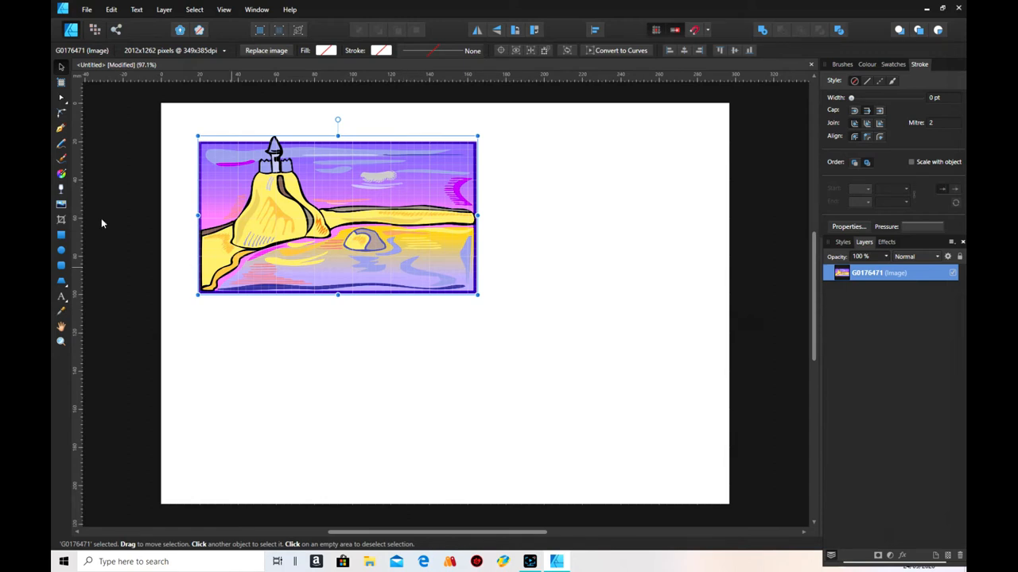
pyautogui.moveTo(318, 333)
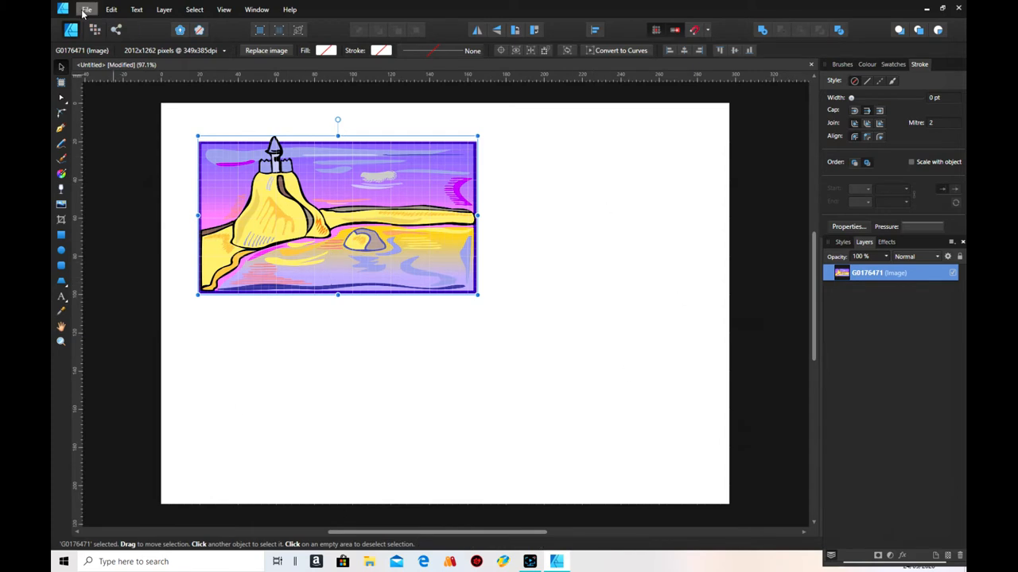
# Step: Start a PNG export and choose the document area to export
pyautogui.click(86, 10)
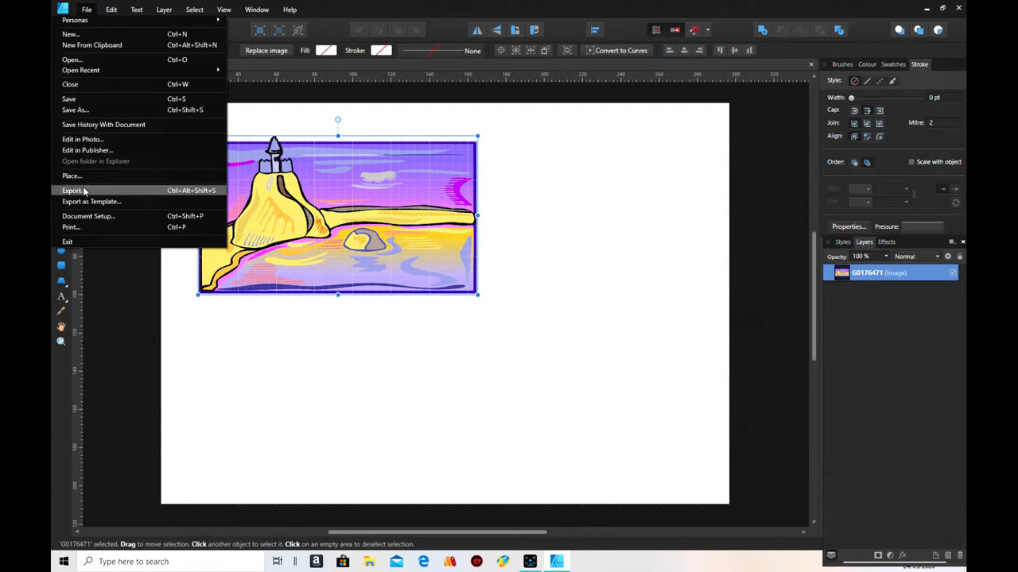
pyautogui.click(73, 191)
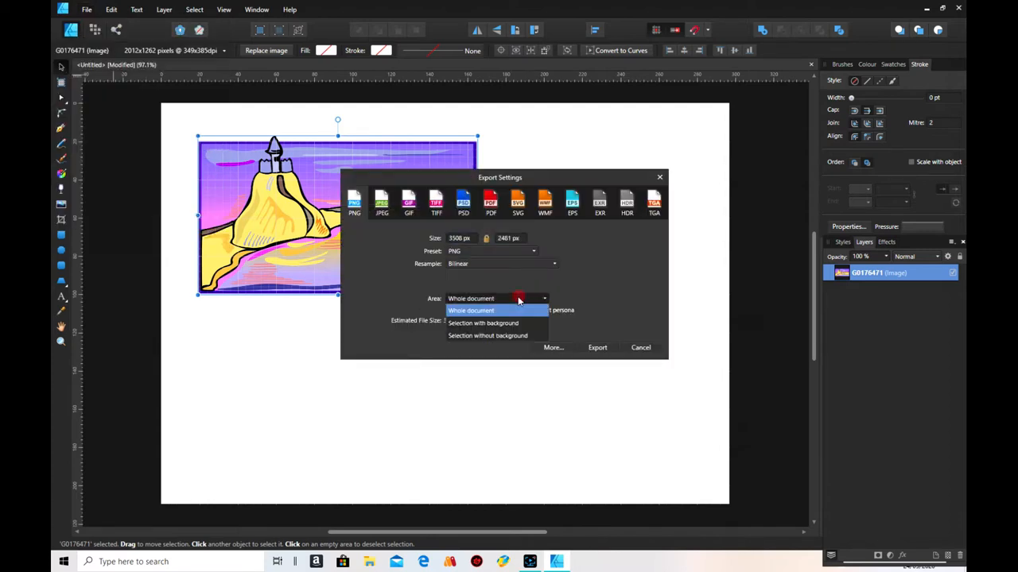
pyautogui.click(487, 336)
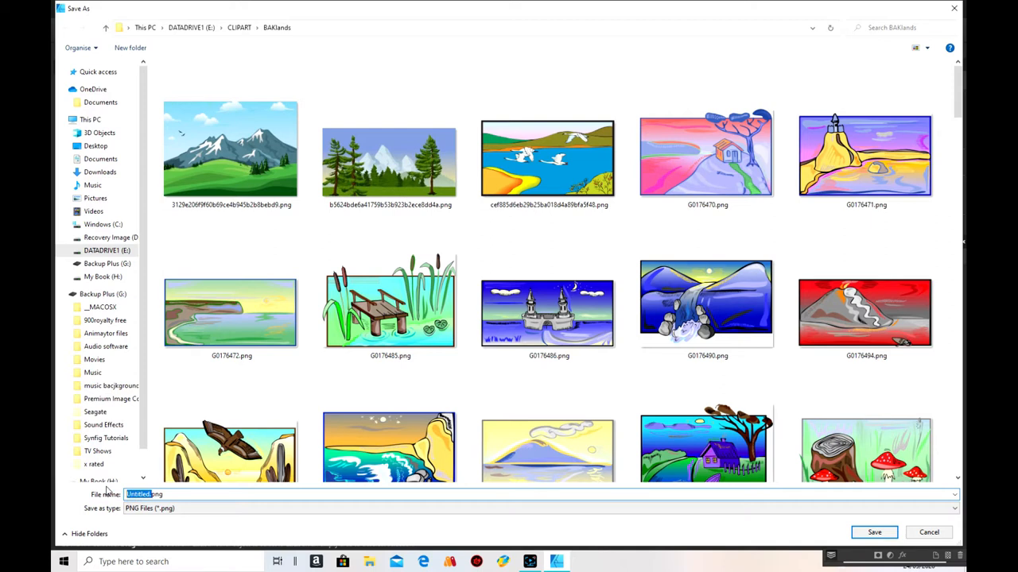
pyautogui.moveTo(210, 413)
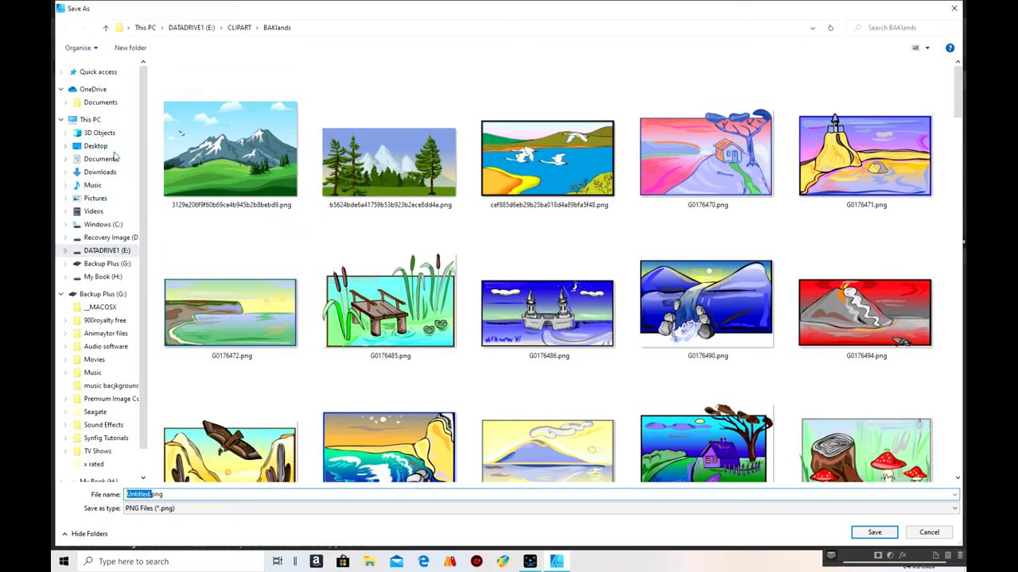
# Step: Save the exported PNG to the Desktop as 'sand castle'
pyautogui.click(95, 147)
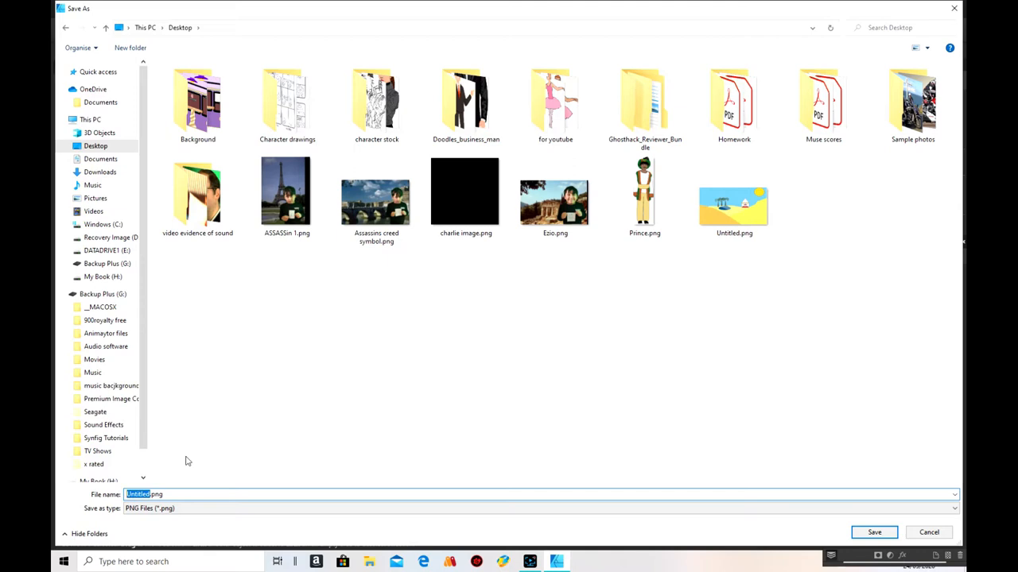
pyautogui.write('sand d')
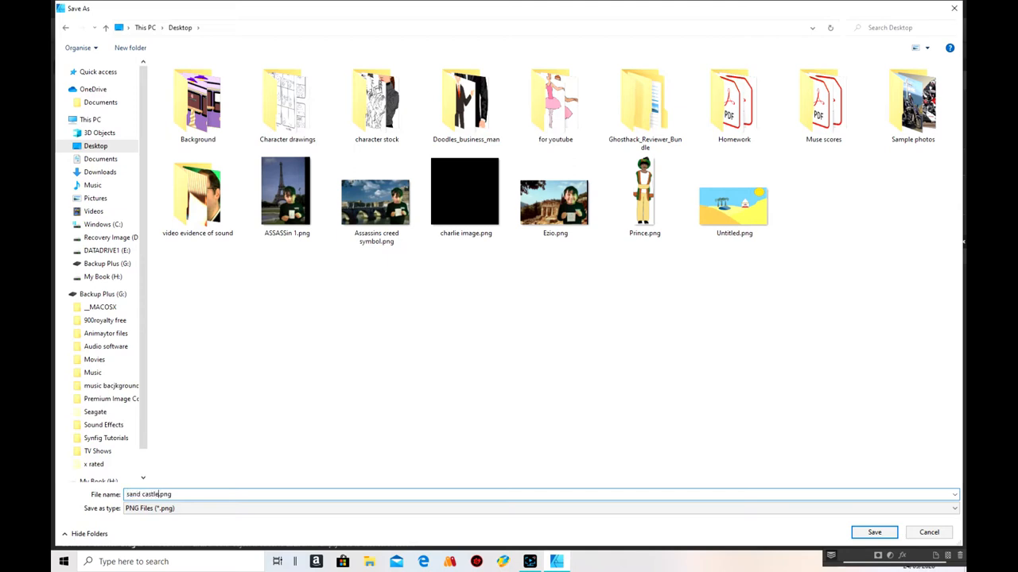
pyautogui.click(875, 531)
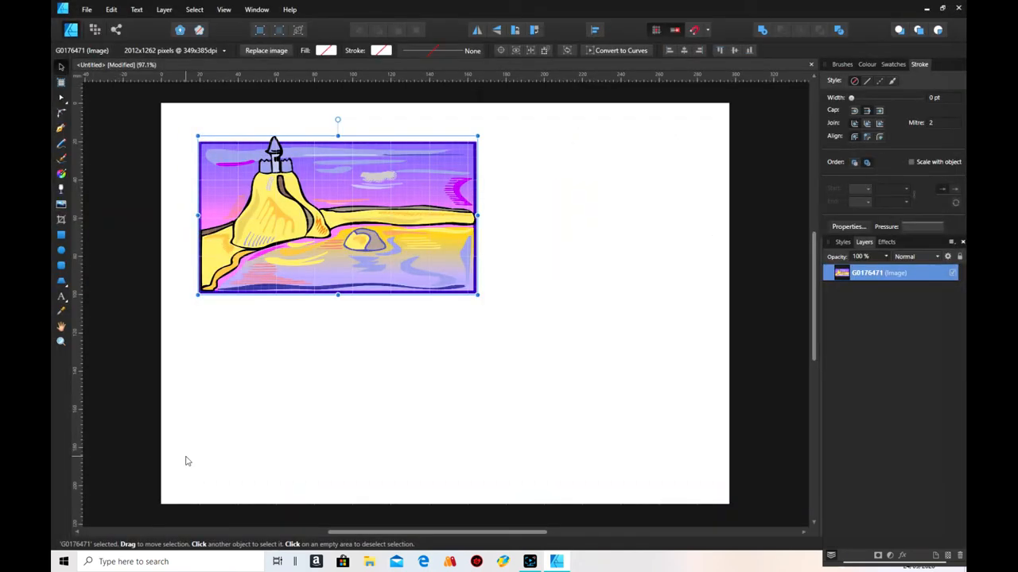
pyautogui.moveTo(959, 6)
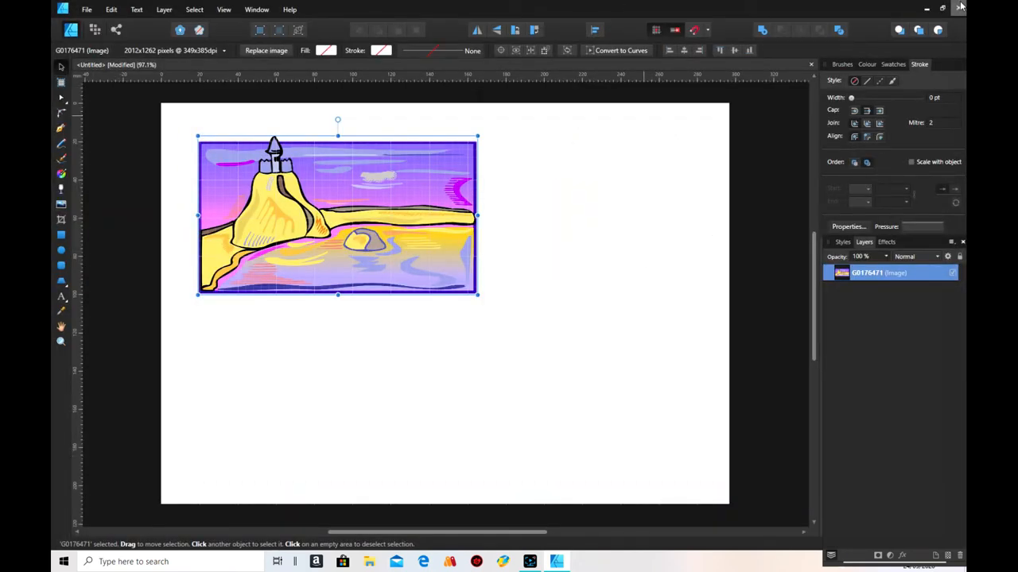
# Step: Close the document and discard its unsaved changes
pyautogui.click(957, 8)
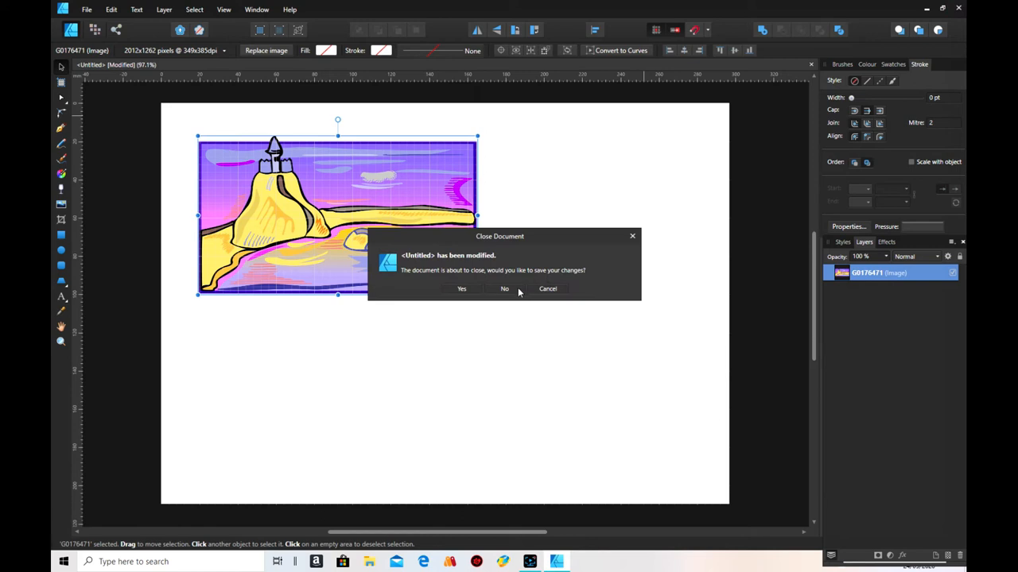
pyautogui.click(504, 289)
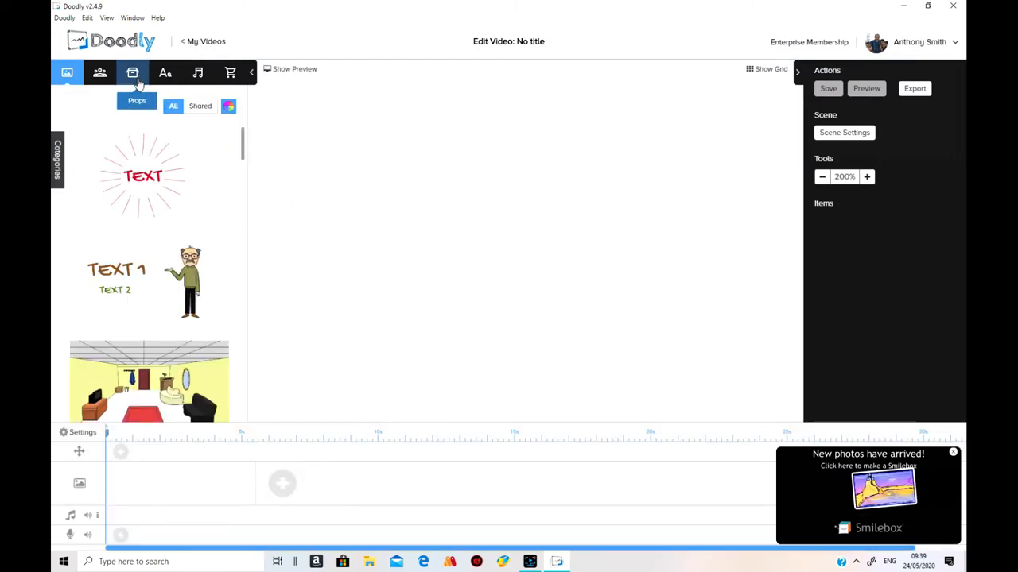
# Step: Import sand castle.png from the Desktop as a new prop in the Props library
pyautogui.click(133, 73)
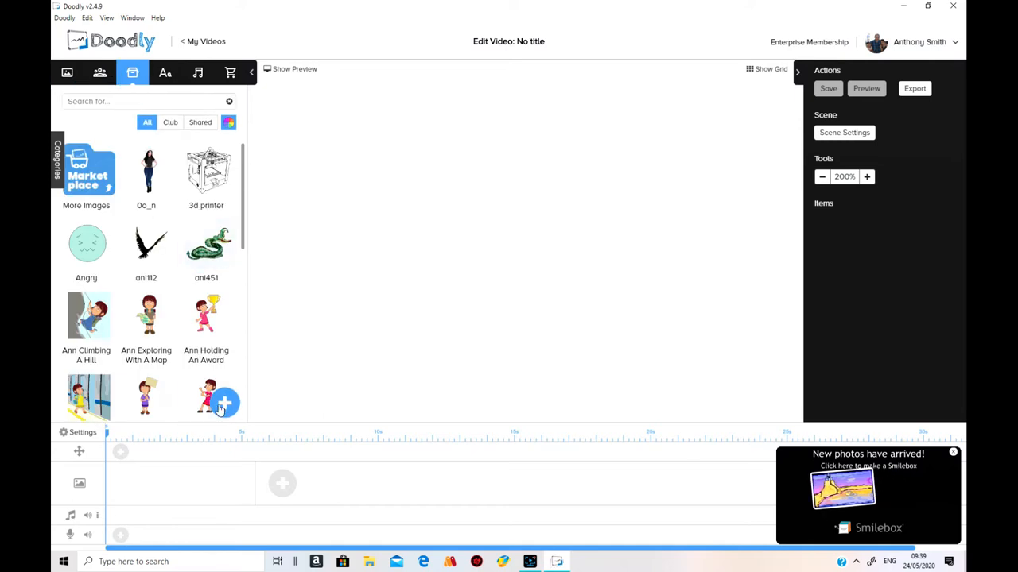
pyautogui.click(226, 404)
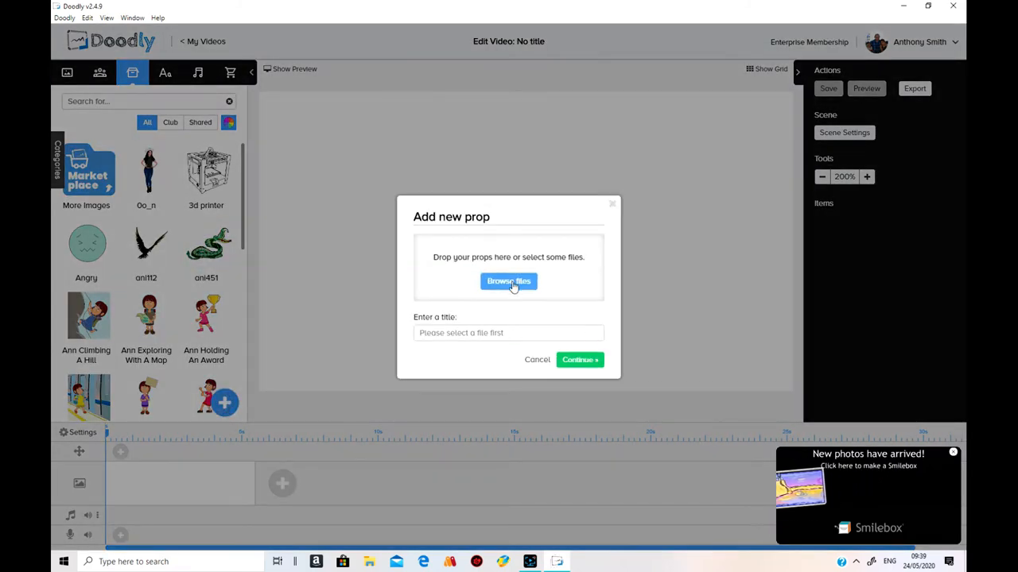
pyautogui.click(509, 280)
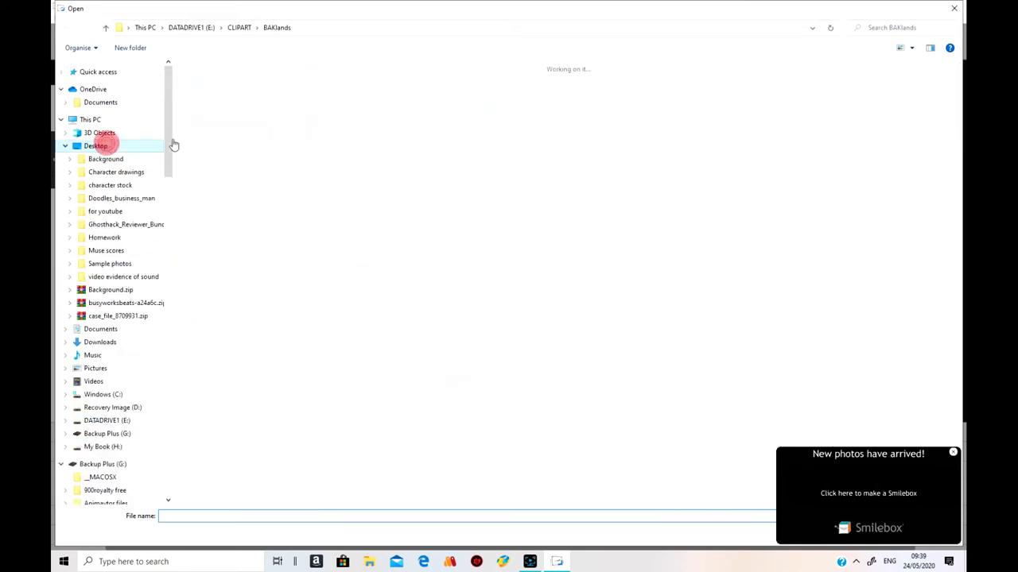
pyautogui.click(96, 146)
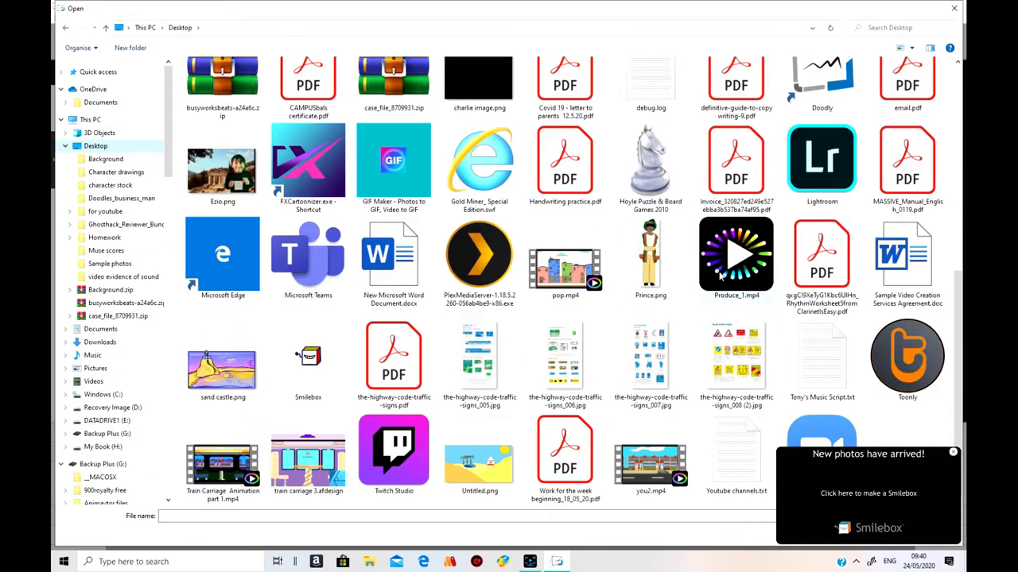
pyautogui.click(222, 363)
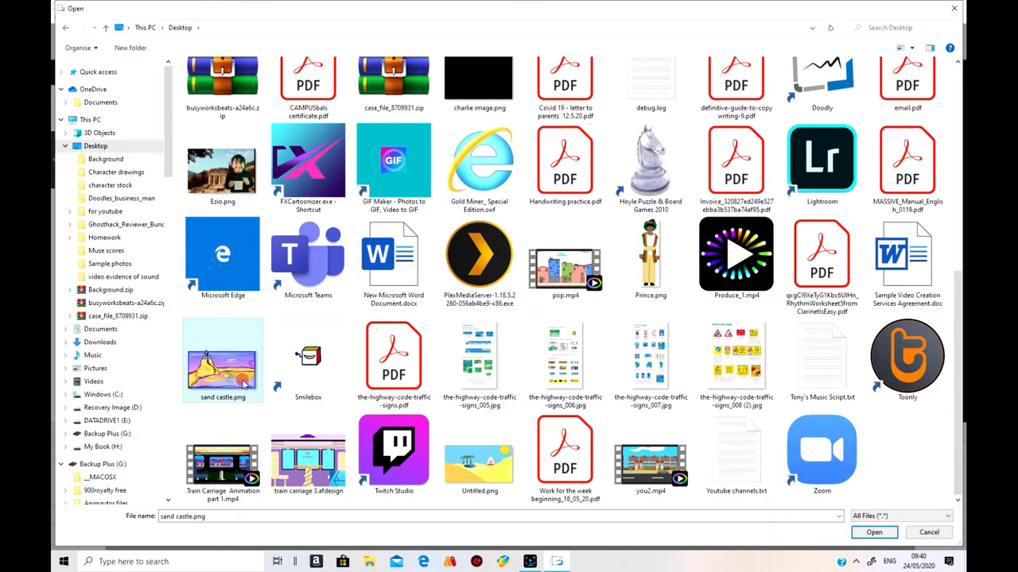
pyautogui.click(873, 531)
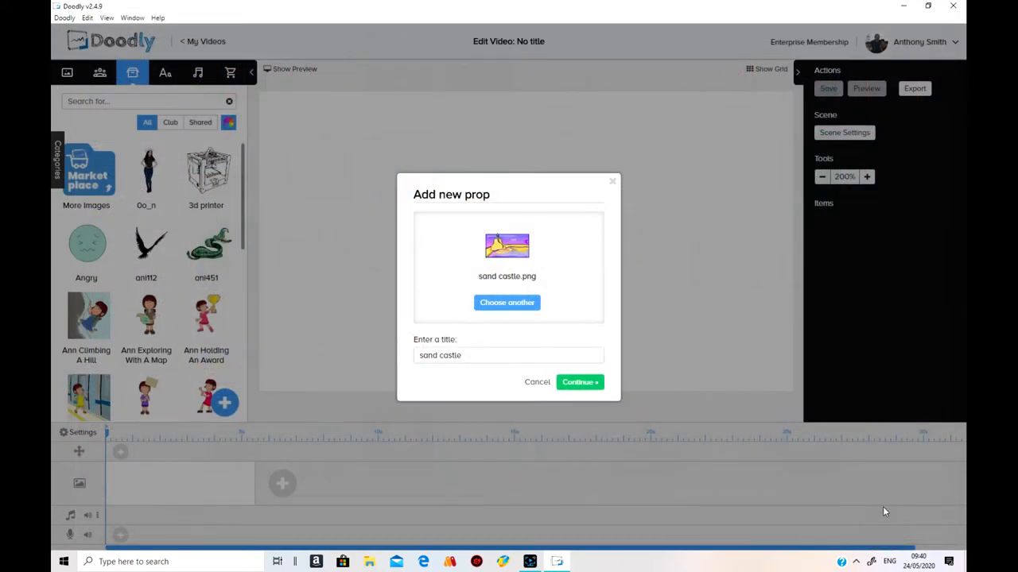
pyautogui.click(579, 381)
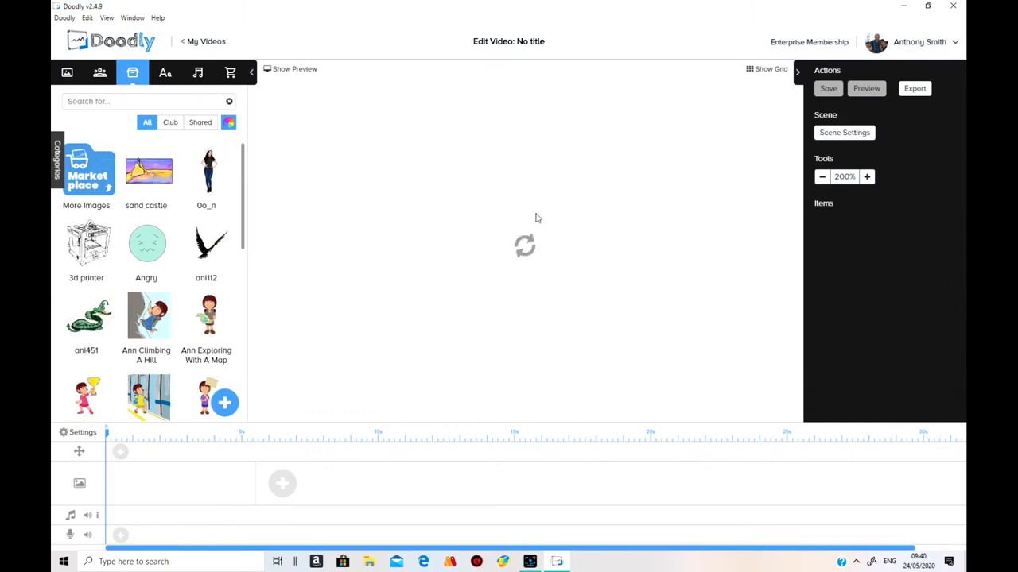
# Step: Add the sand castle prop from the Props panel into the scene
pyautogui.click(146, 172)
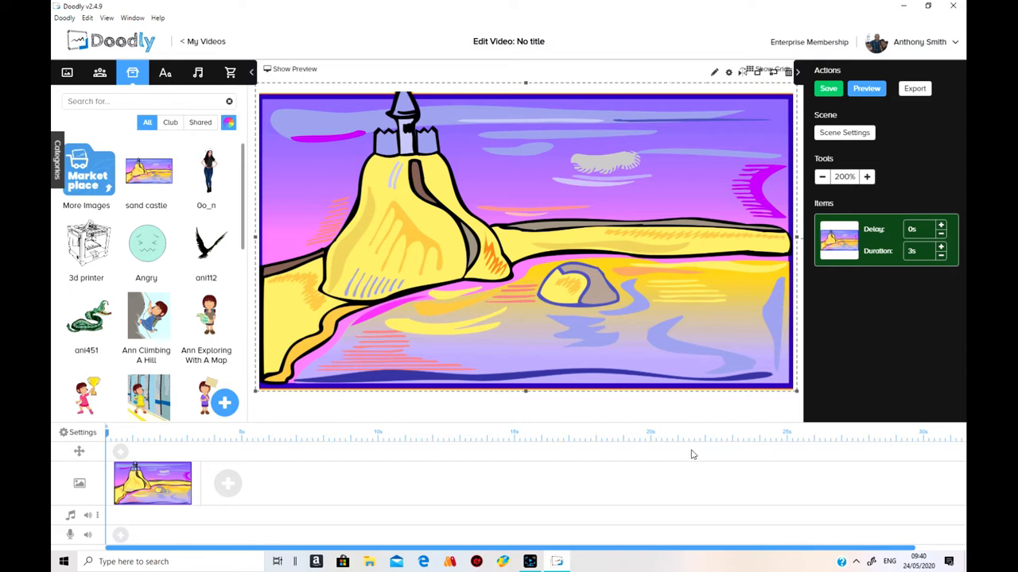
pyautogui.moveTo(700, 468)
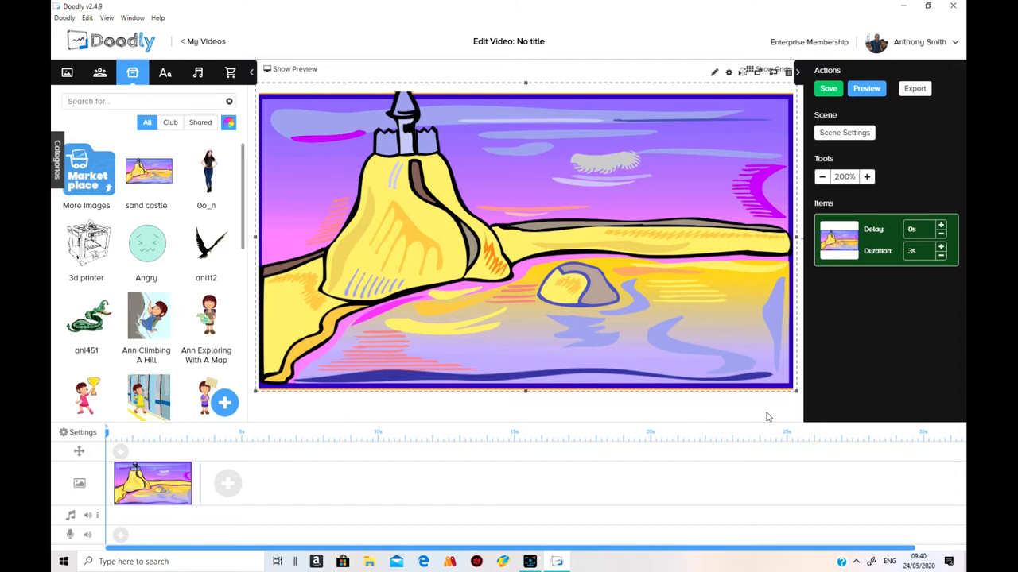
pyautogui.moveTo(768, 415)
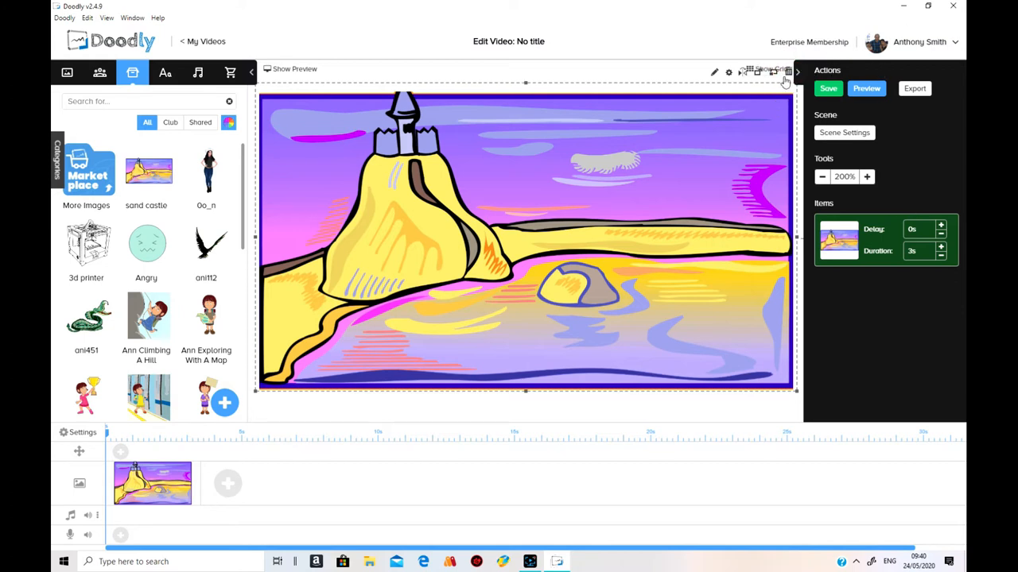
pyautogui.moveTo(759, 137)
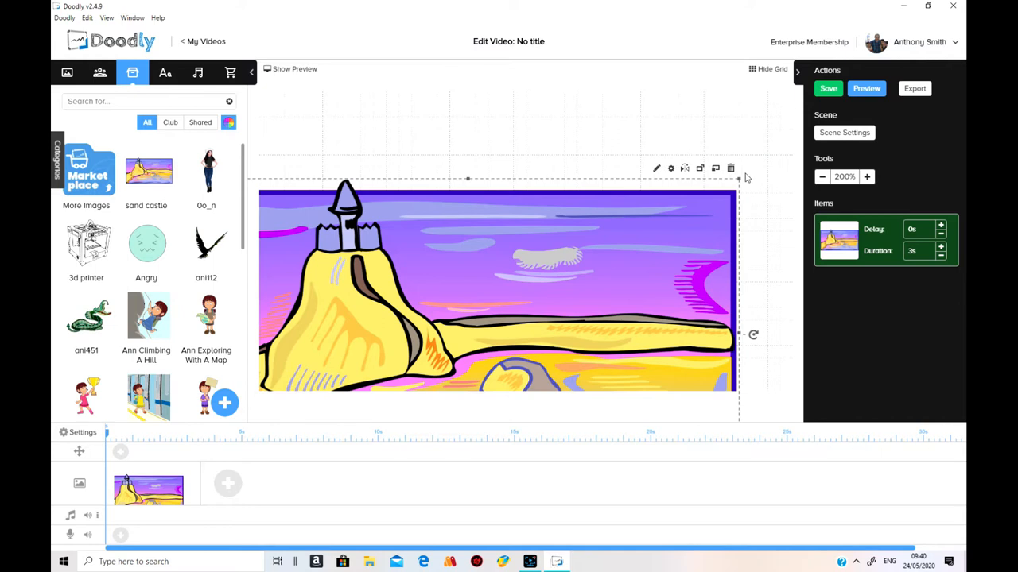
# Step: Remove the sand castle prop from the scene, then relaunch Affinity Designer
pyautogui.click(730, 169)
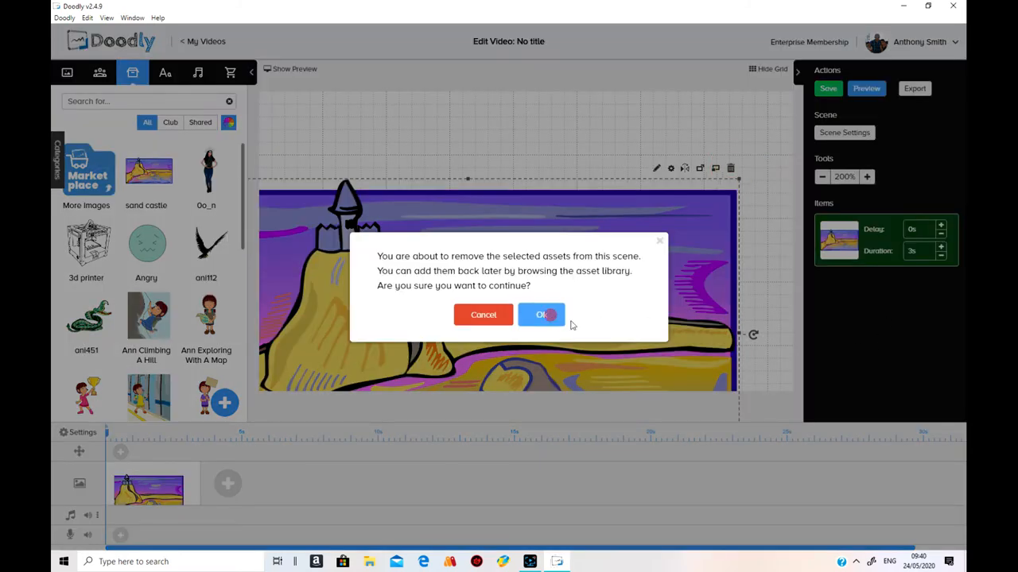
pyautogui.click(541, 315)
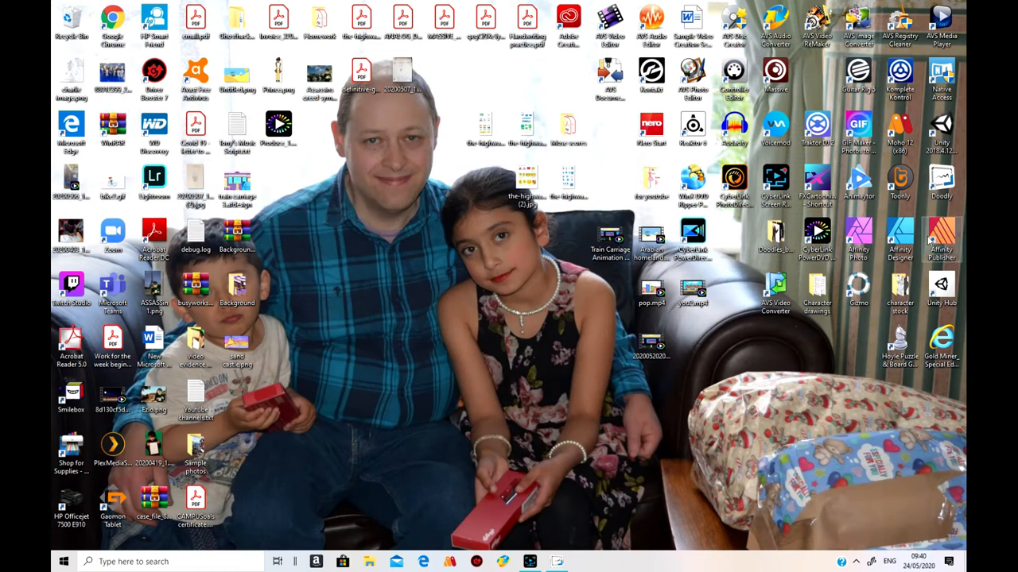
pyautogui.doubleClick(900, 238)
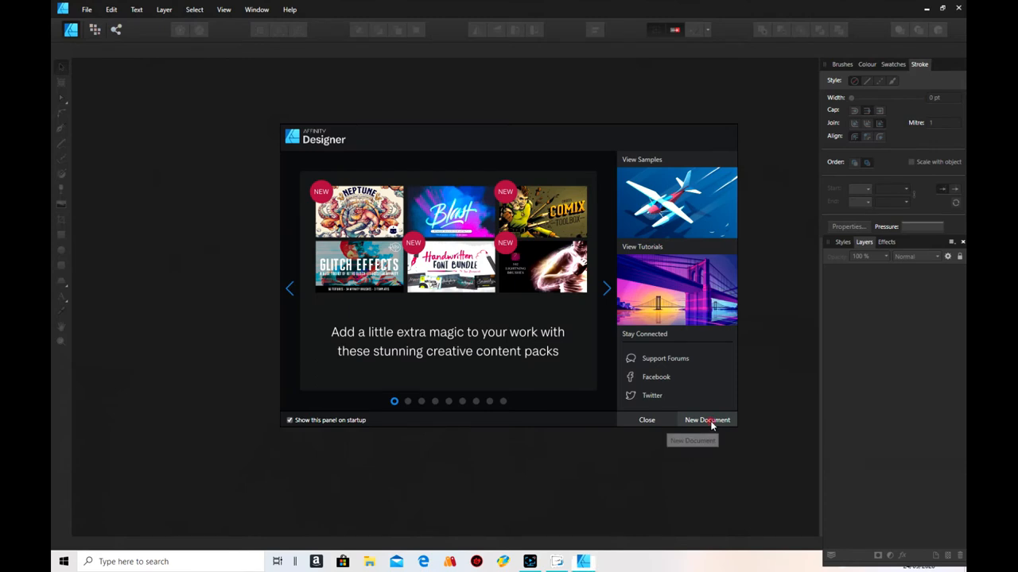
# Step: Create a new A4 document from the preset
pyautogui.click(706, 420)
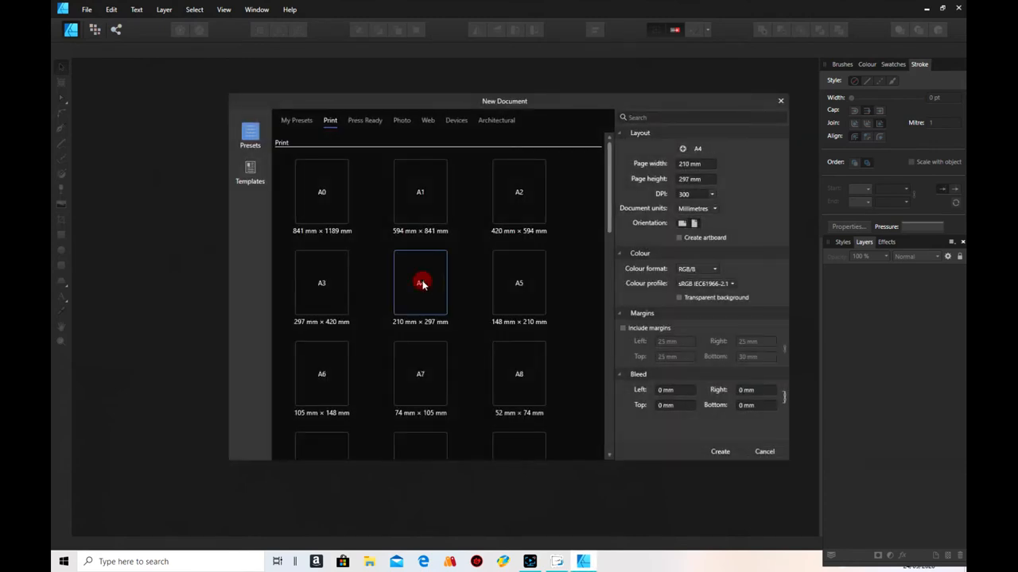
pyautogui.click(419, 283)
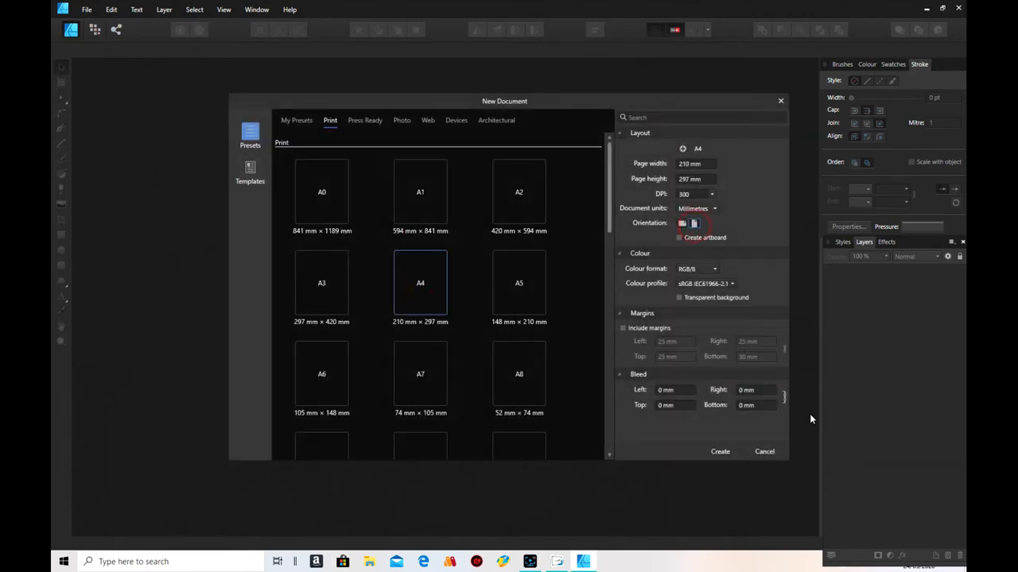
pyautogui.click(719, 452)
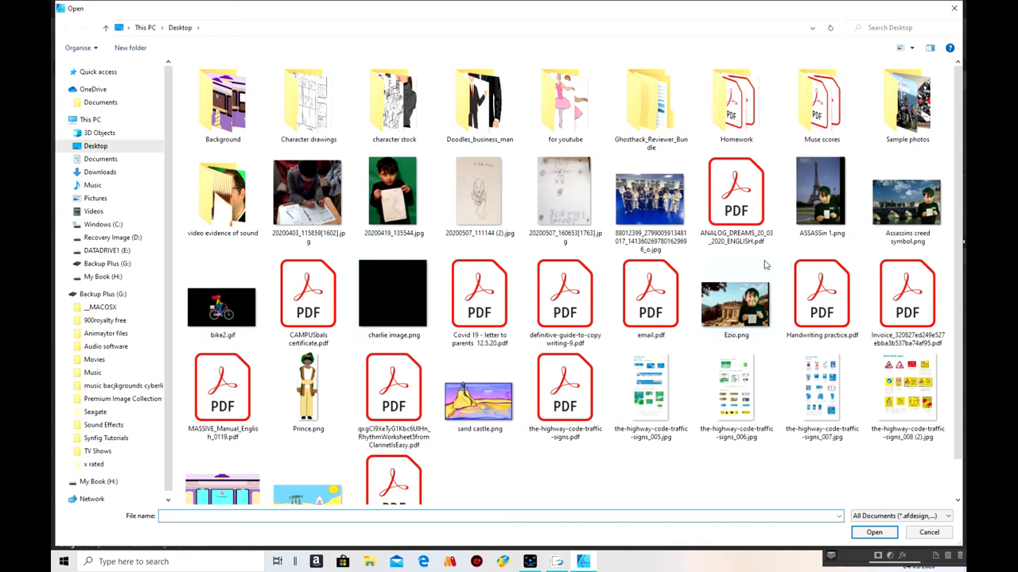
# Step: Bring Prince.png from the Desktop into the document
pyautogui.click(309, 390)
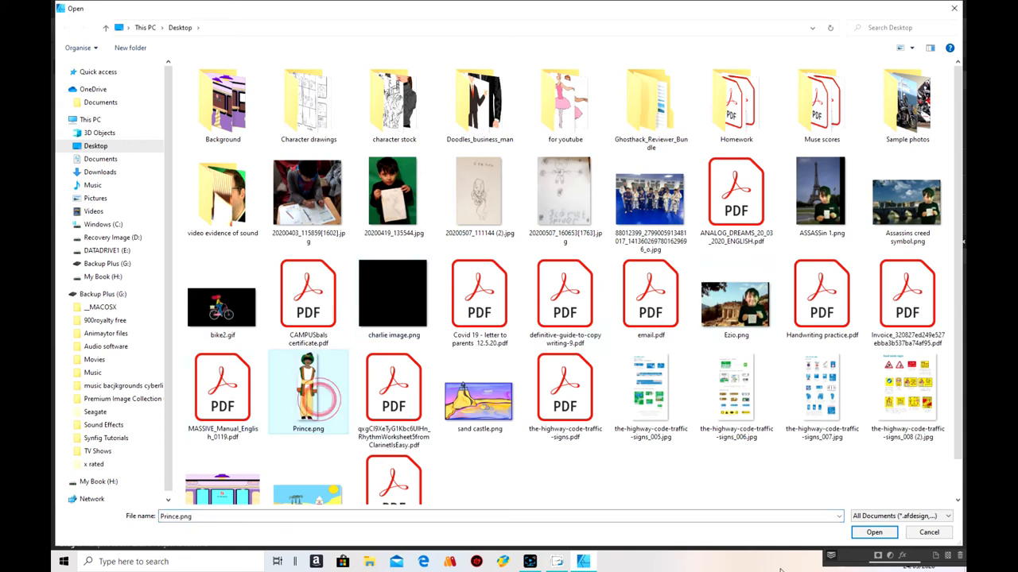
pyautogui.click(874, 531)
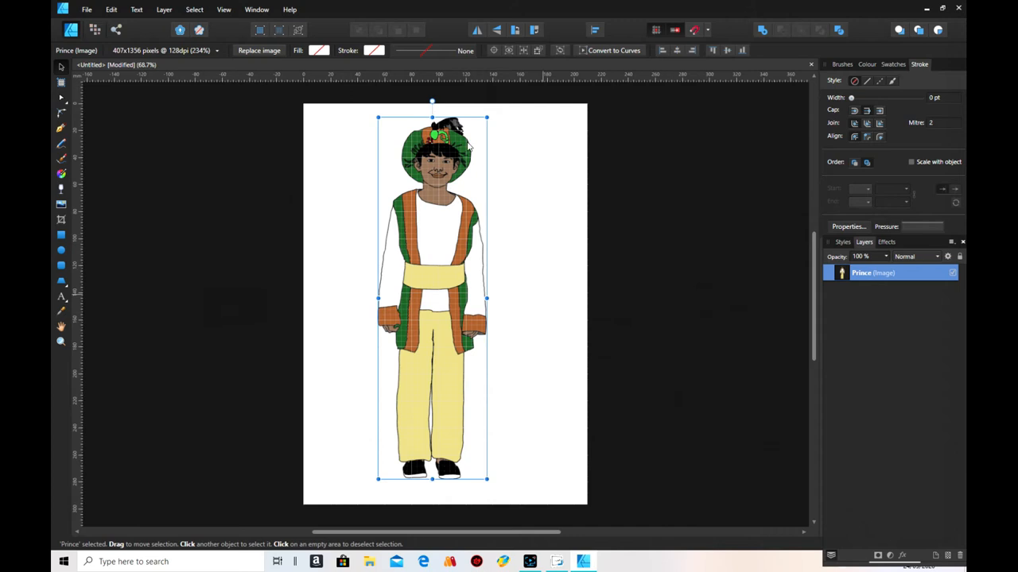
# Step: Export the selected prince without background as prince 1.png on the Desktop
pyautogui.click(86, 10)
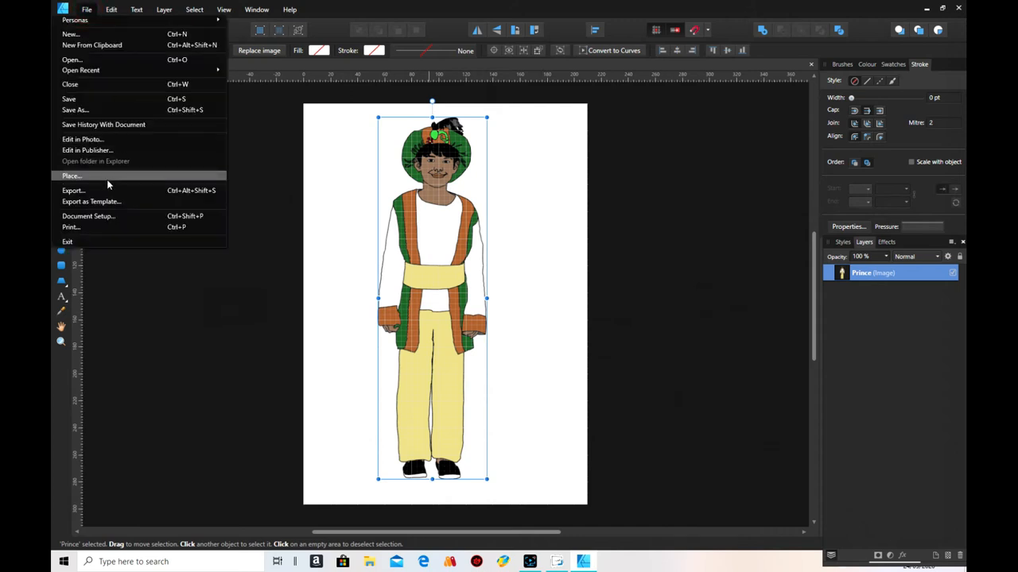
pyautogui.click(74, 191)
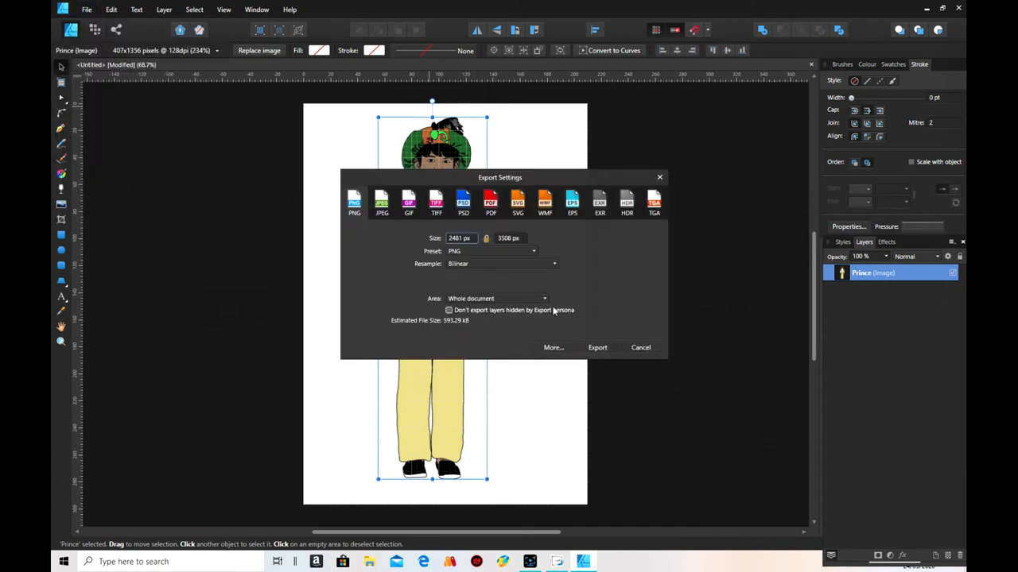
pyautogui.click(496, 299)
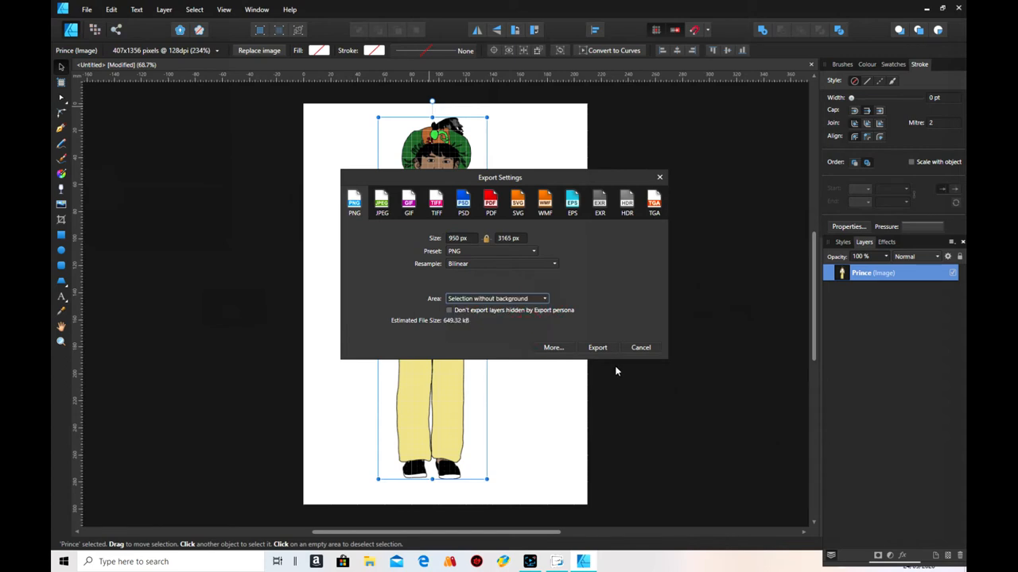
pyautogui.click(598, 347)
pyautogui.write('prince 1.png')
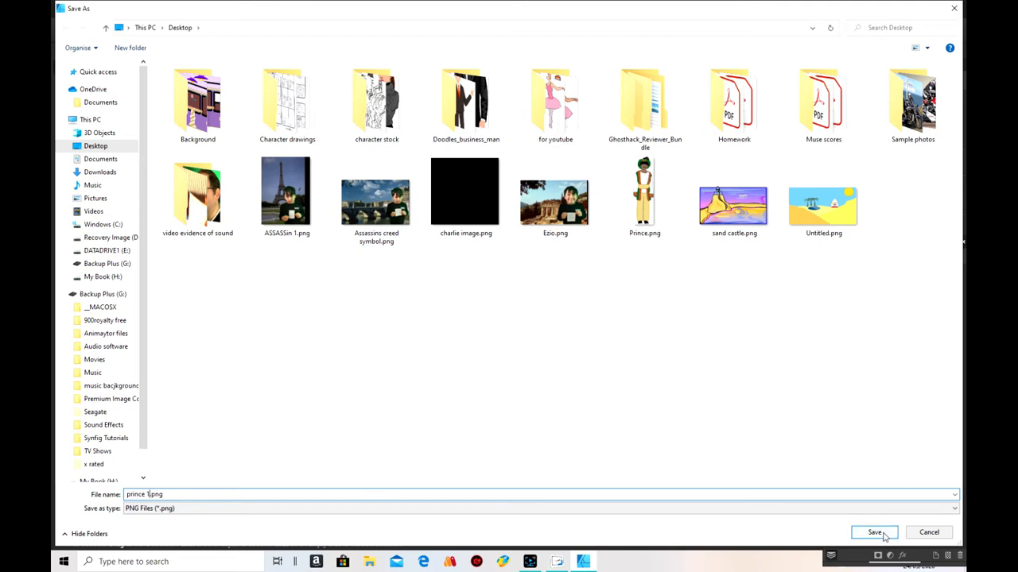
pyautogui.click(875, 533)
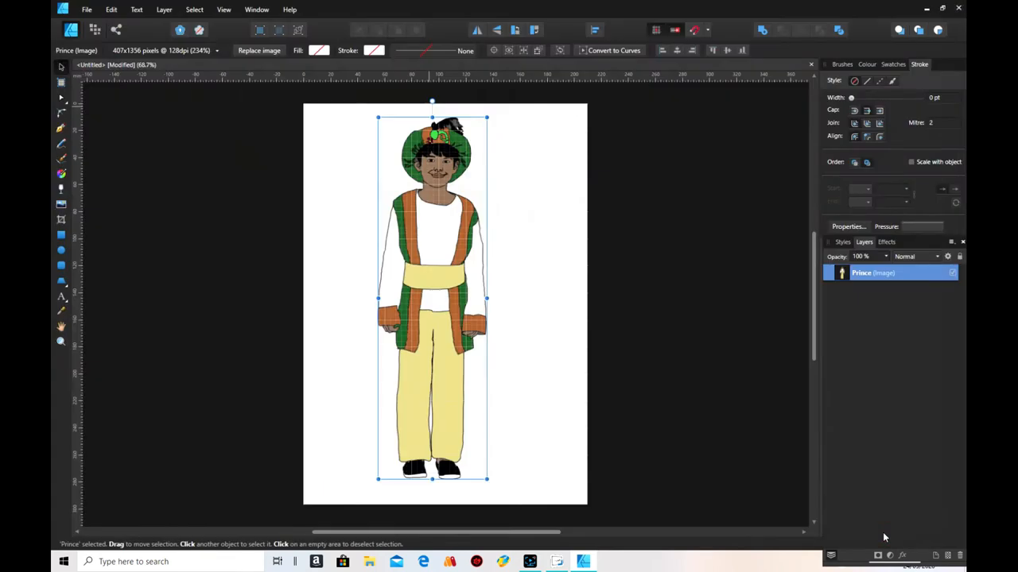
# Step: Start a second selection-only export, then cancel the save dialog
pyautogui.click(86, 9)
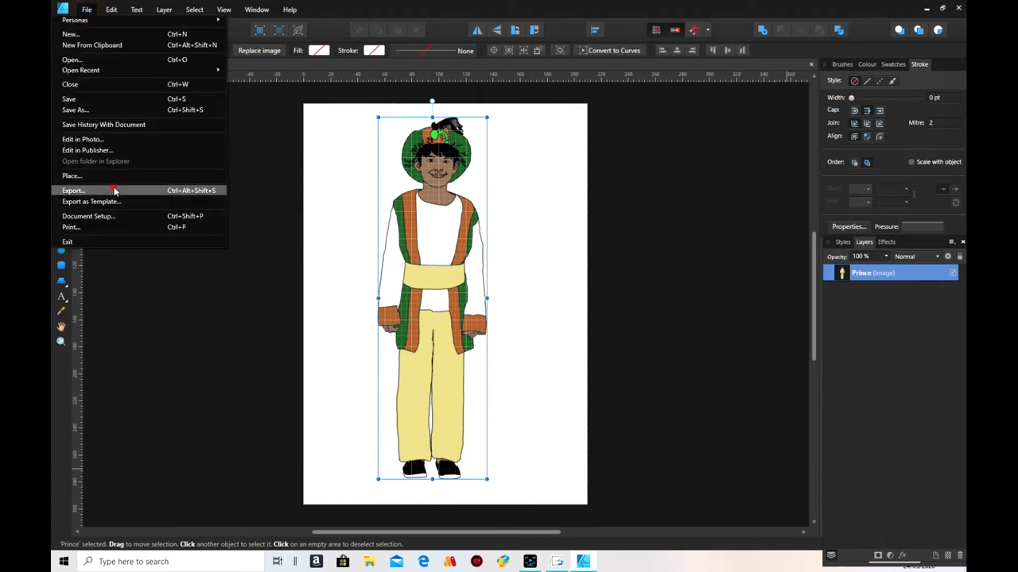
pyautogui.click(73, 191)
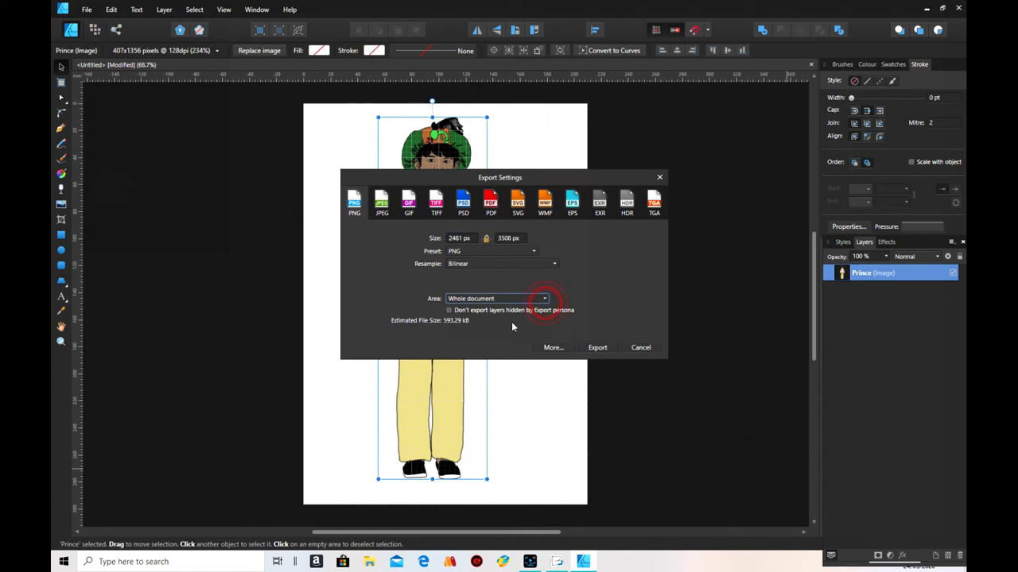
pyautogui.click(496, 299)
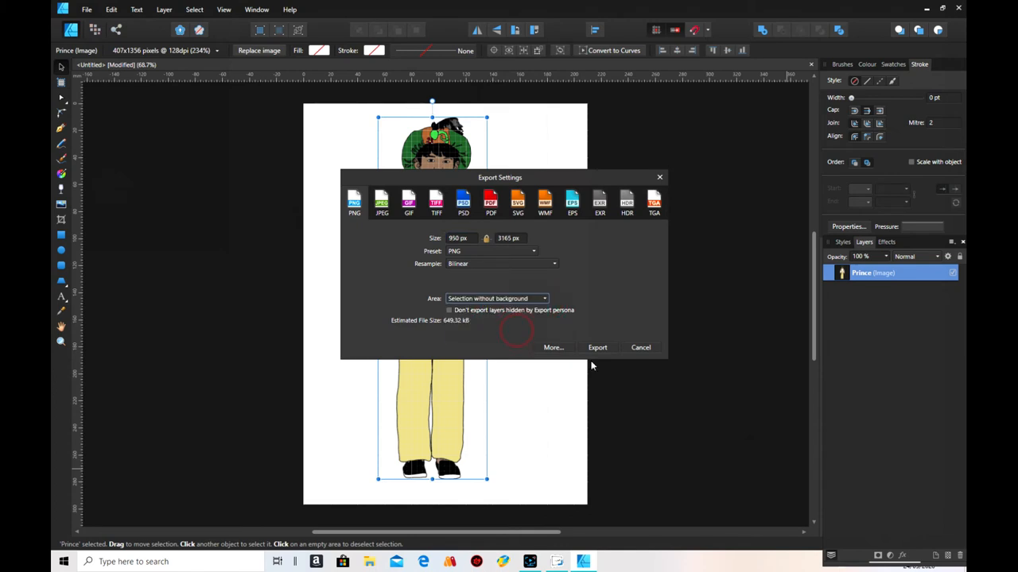
pyautogui.click(598, 346)
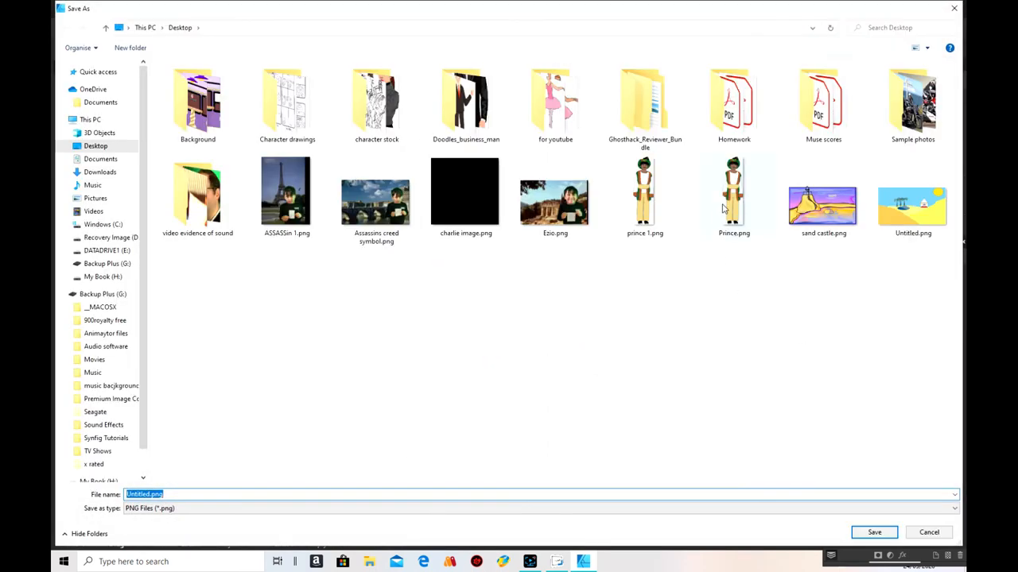
pyautogui.click(929, 531)
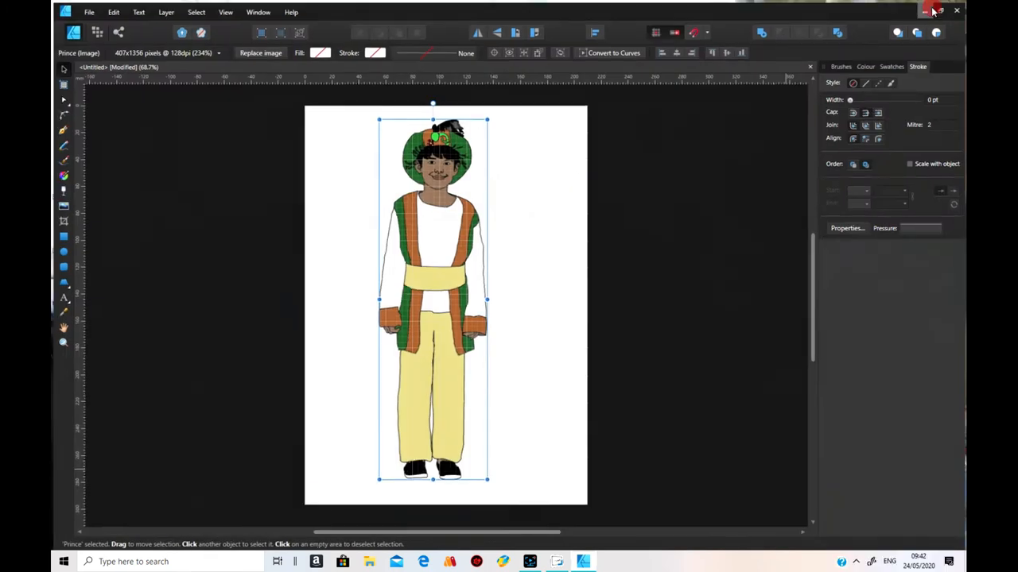
# Step: Import prince 1.png as a new Doodly prop and accept the image-too-big rejection
pyautogui.click(557, 561)
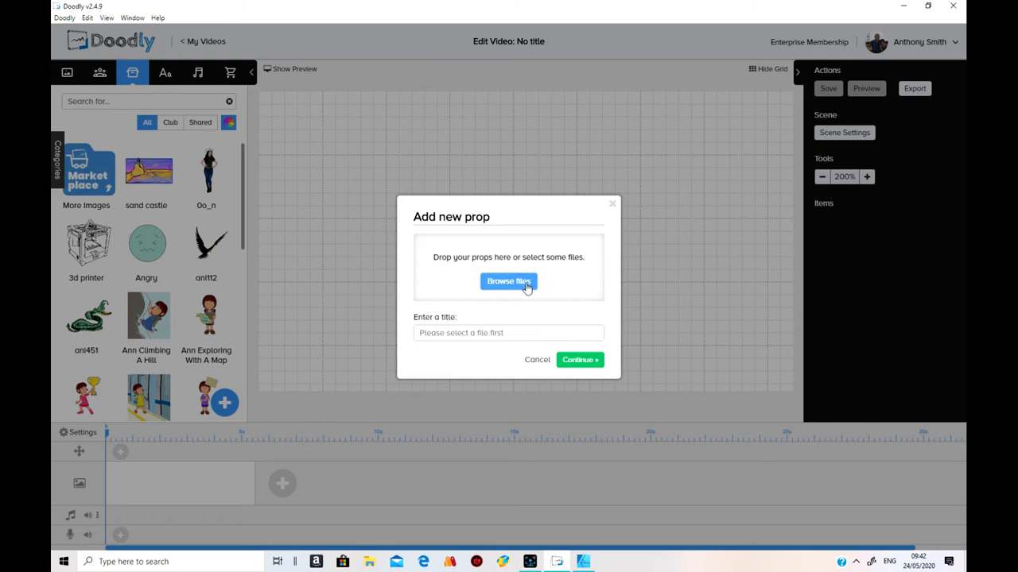
pyautogui.click(509, 281)
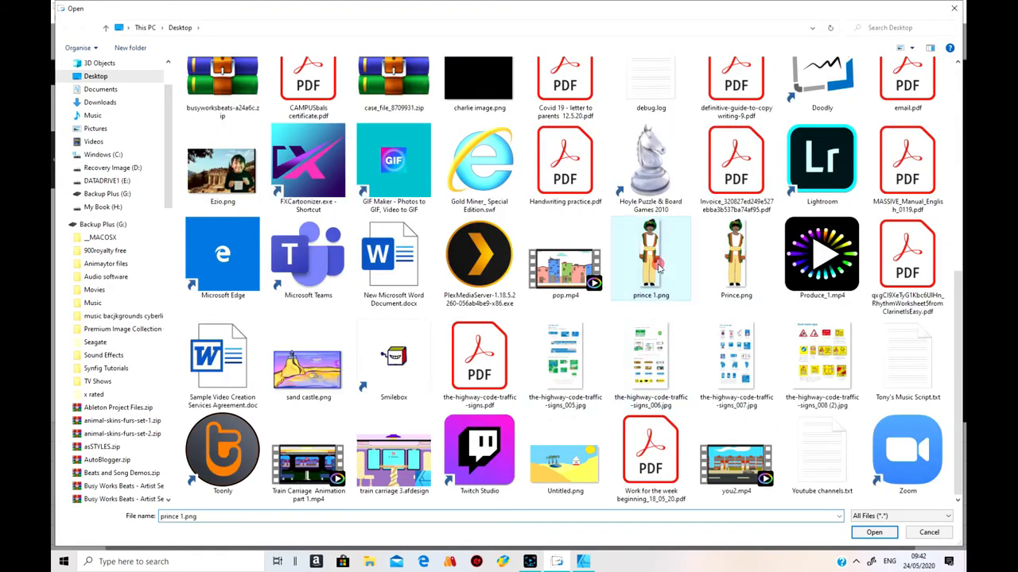
pyautogui.click(875, 531)
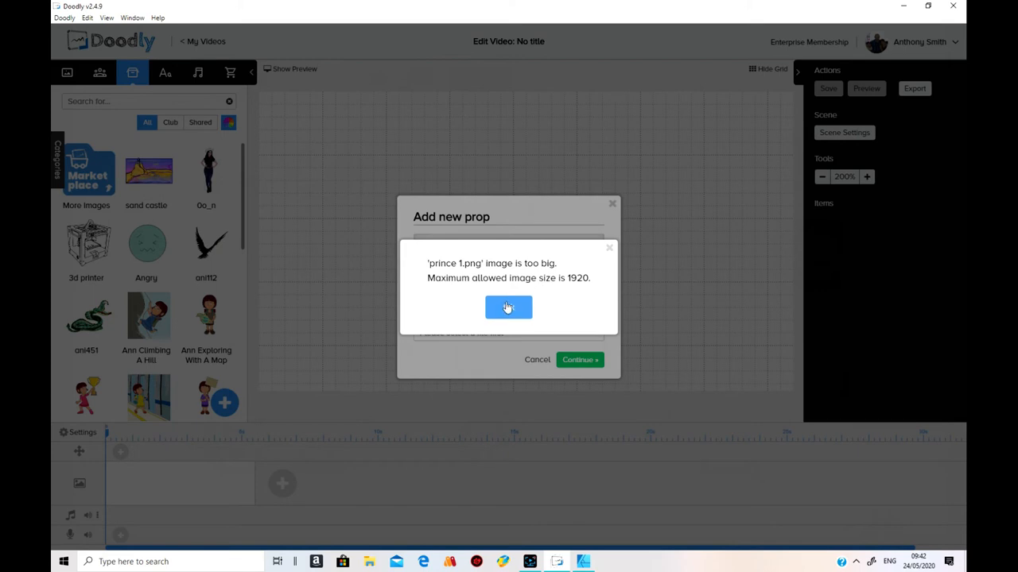
pyautogui.click(508, 309)
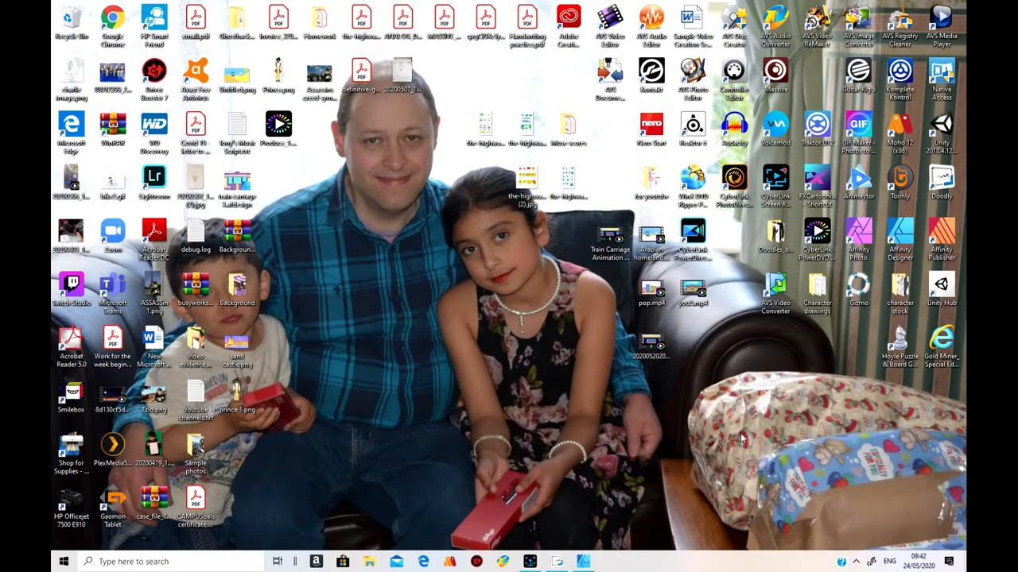
# Step: Shrink the prince image to a small figure near the lower left of the page
pyautogui.click(582, 561)
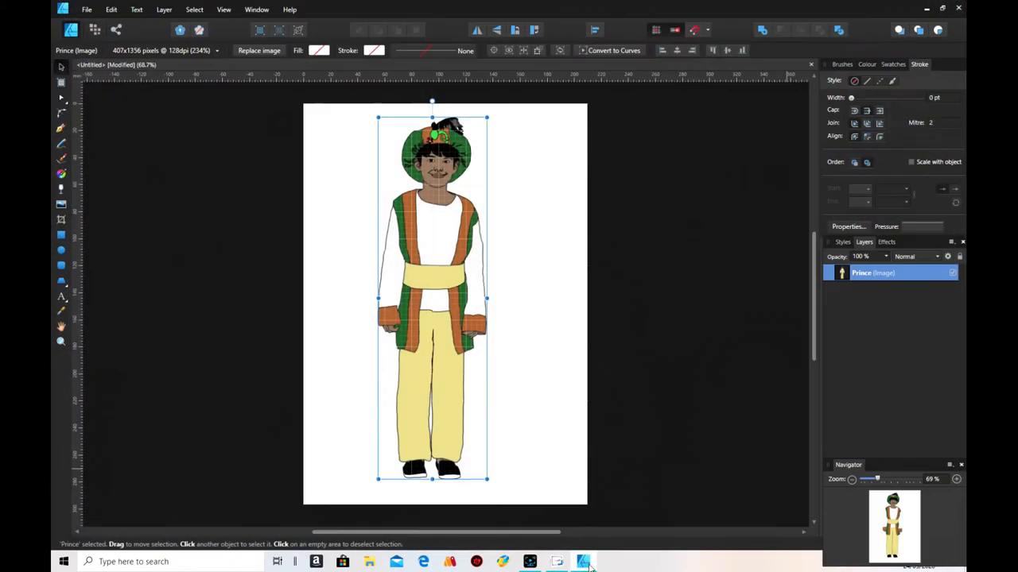
pyautogui.moveTo(547, 133)
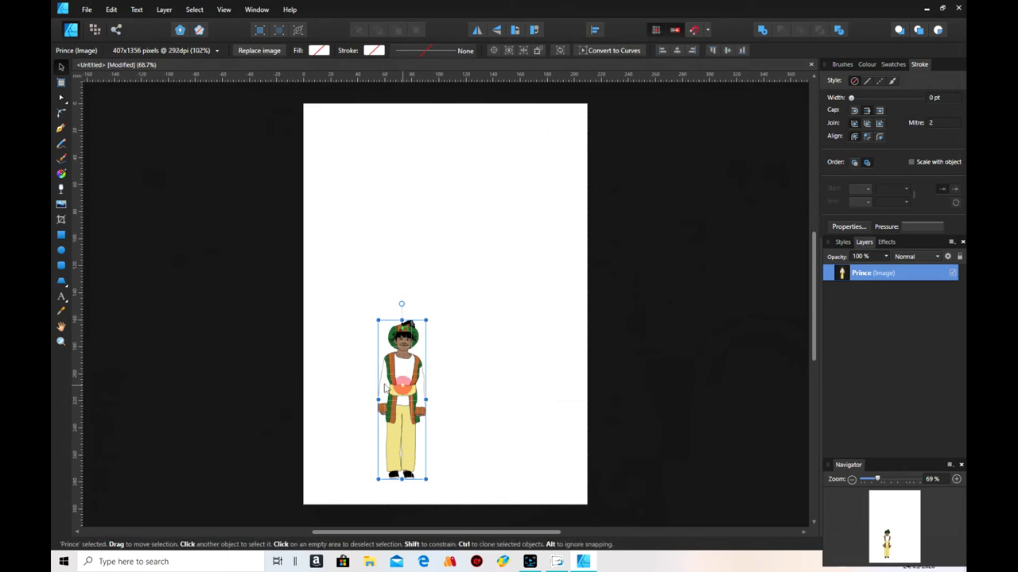
pyautogui.moveTo(400, 397); pyautogui.dragTo(372, 398)
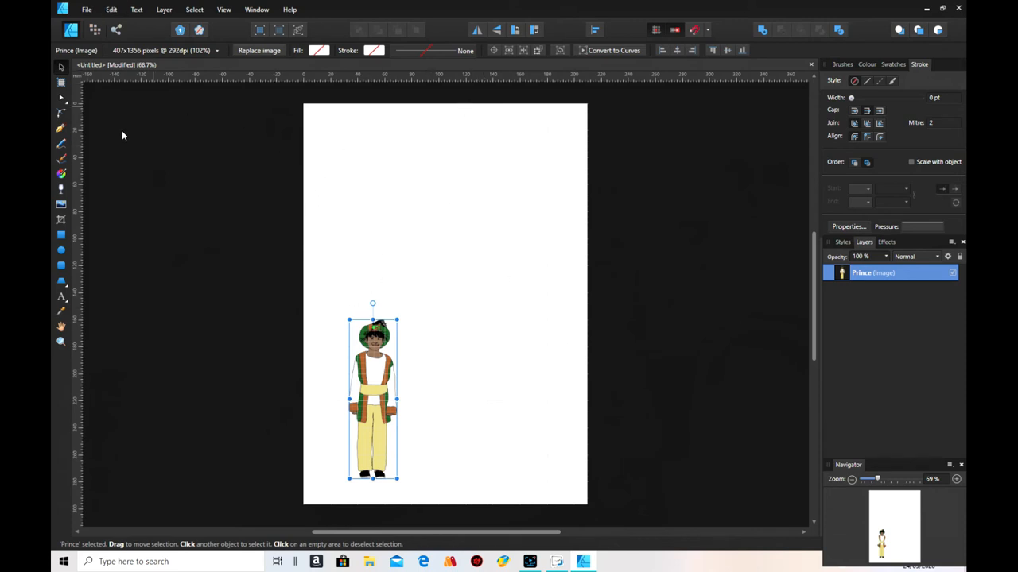
# Step: Export the resized prince as selection without background
pyautogui.click(86, 10)
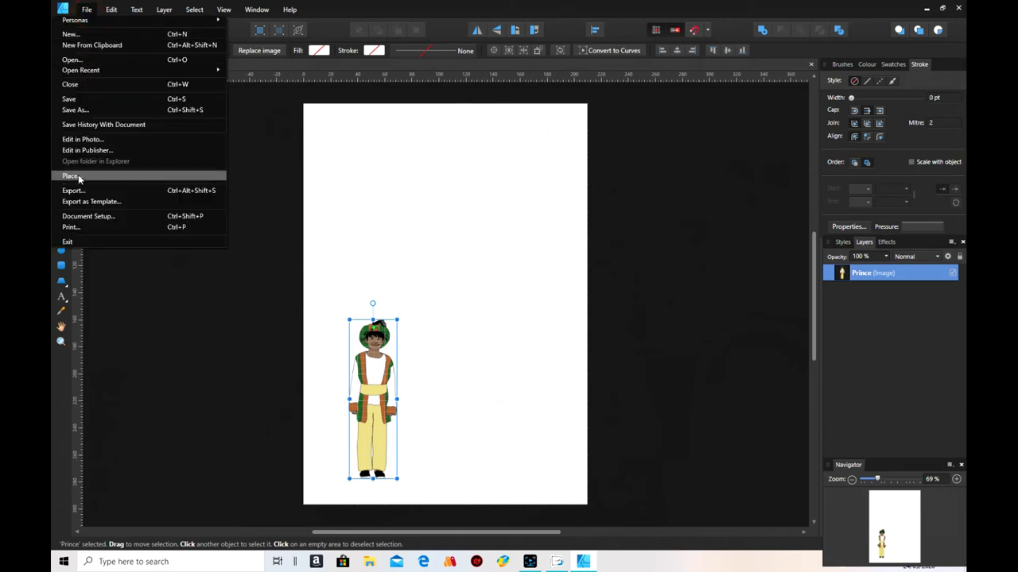
pyautogui.click(73, 190)
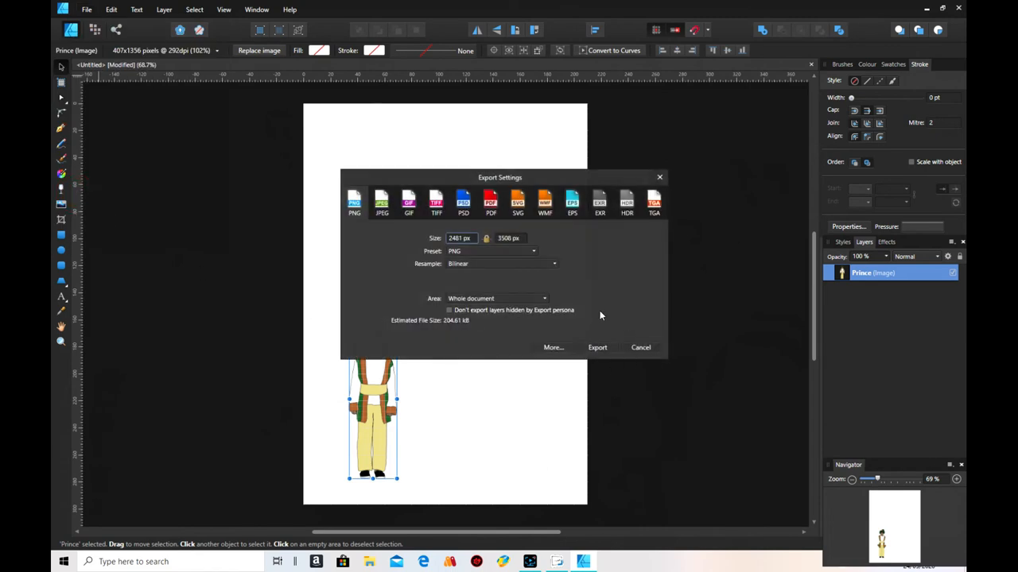
pyautogui.click(496, 299)
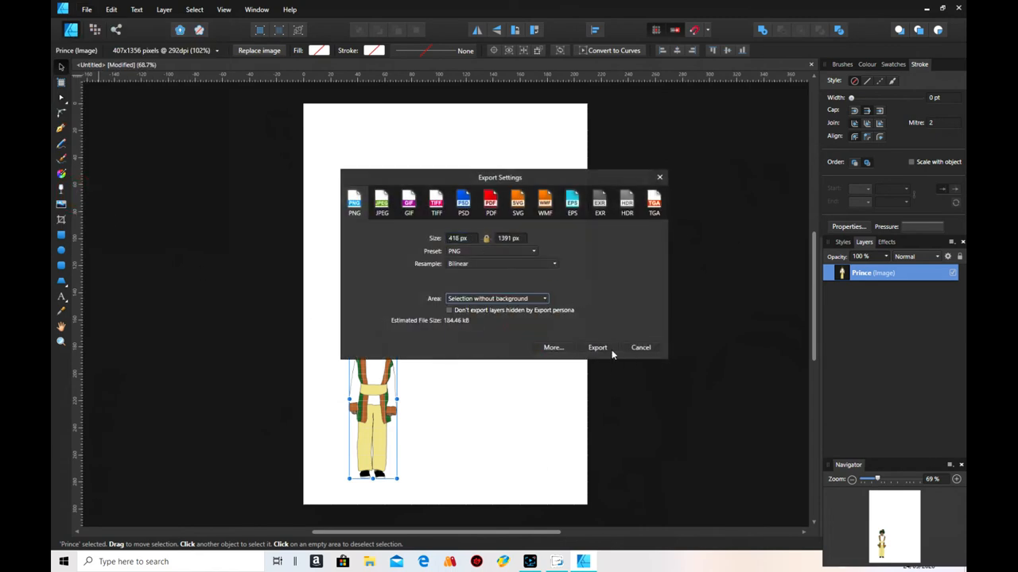
pyautogui.click(598, 347)
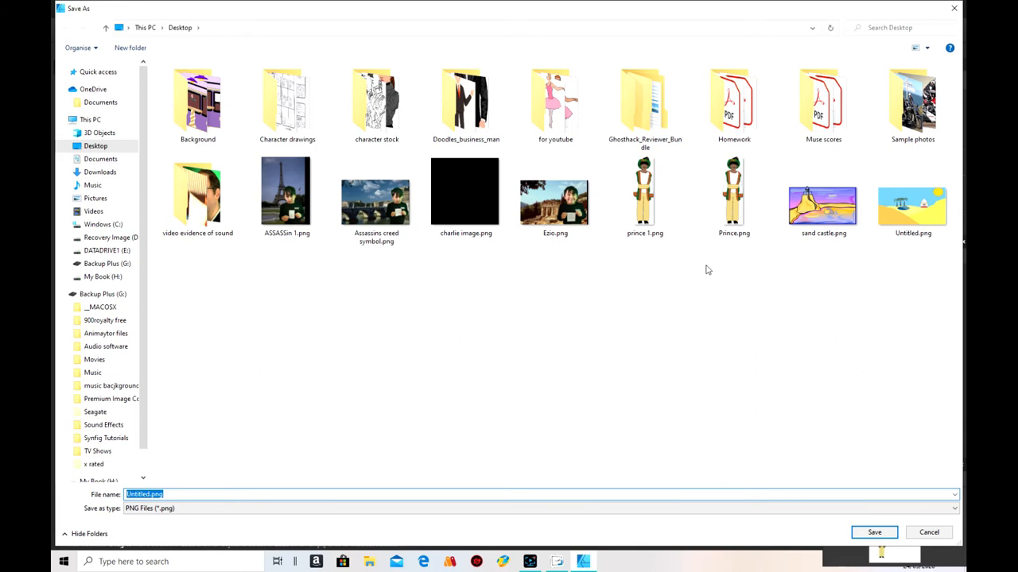
# Step: Save over the existing prince 1.png on the Desktop, confirming the replace
pyautogui.click(644, 194)
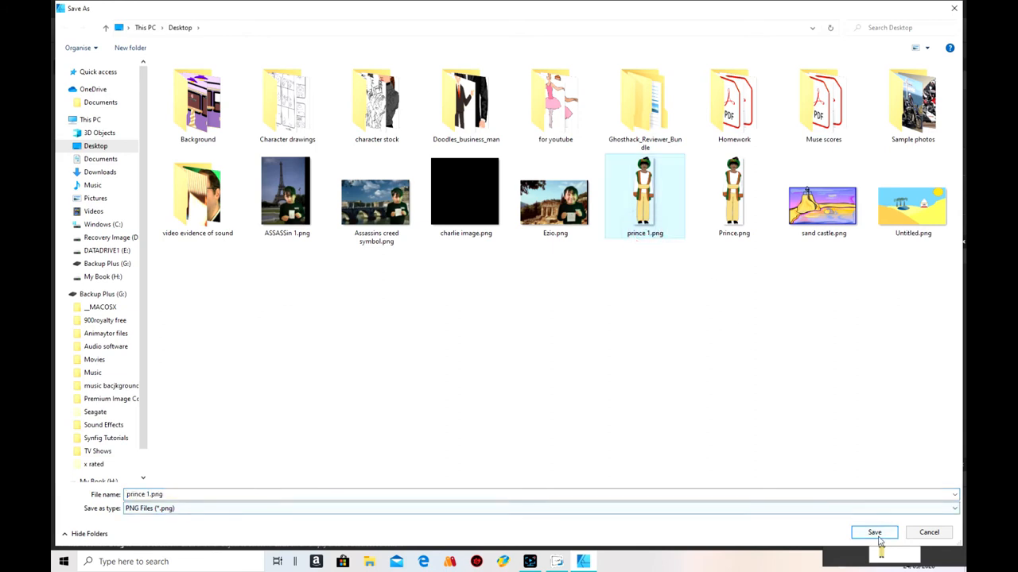
pyautogui.click(874, 531)
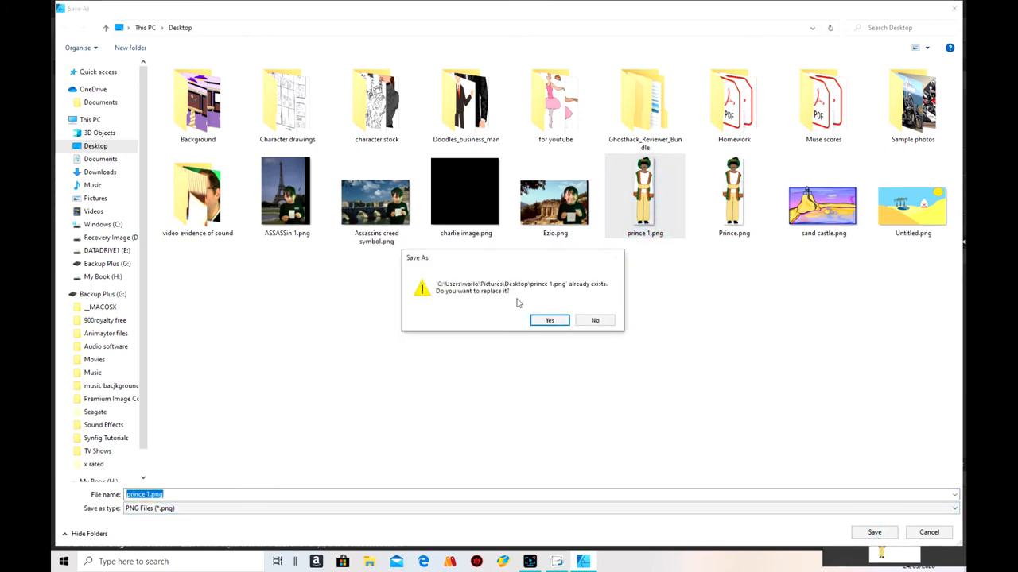
pyautogui.click(549, 320)
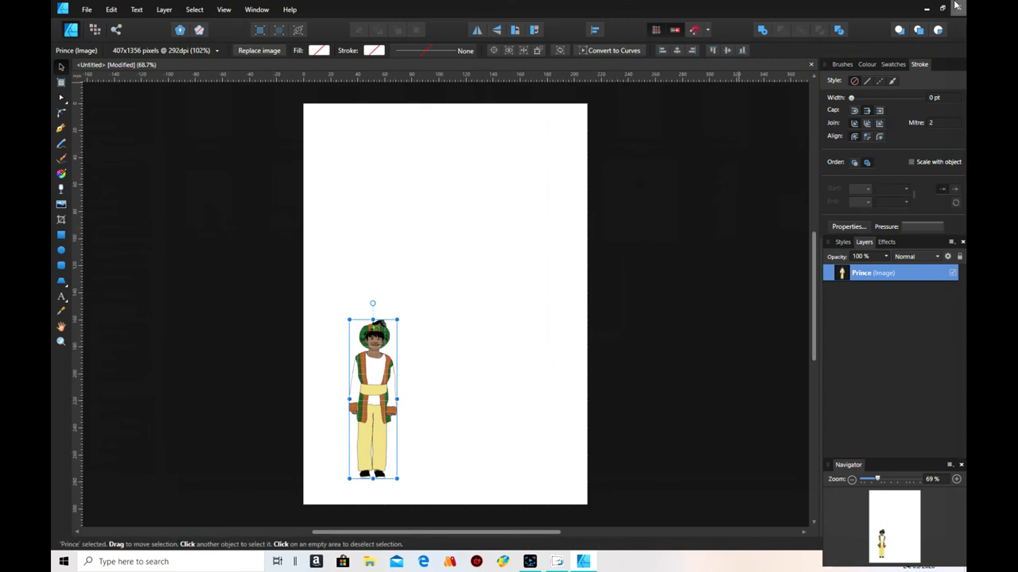
# Step: Load prince 1.png as a new prop in Doodly
pyautogui.click(957, 6)
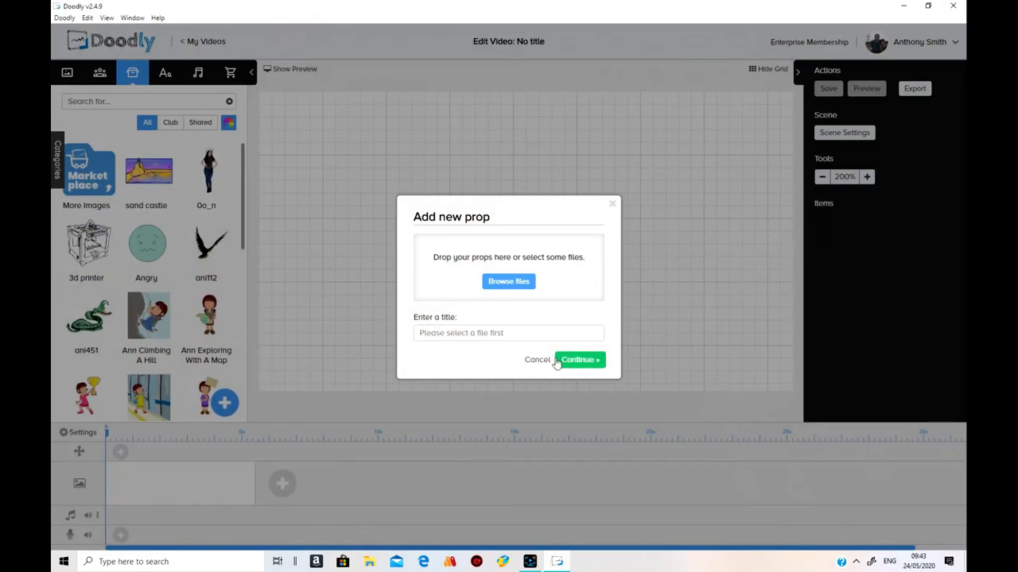
pyautogui.click(509, 280)
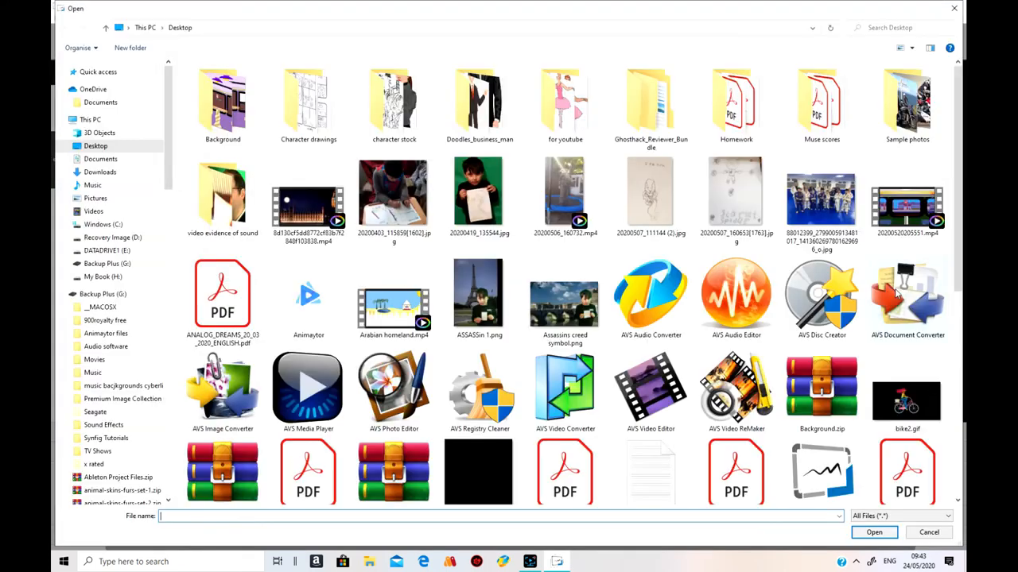
pyautogui.scroll(-3)
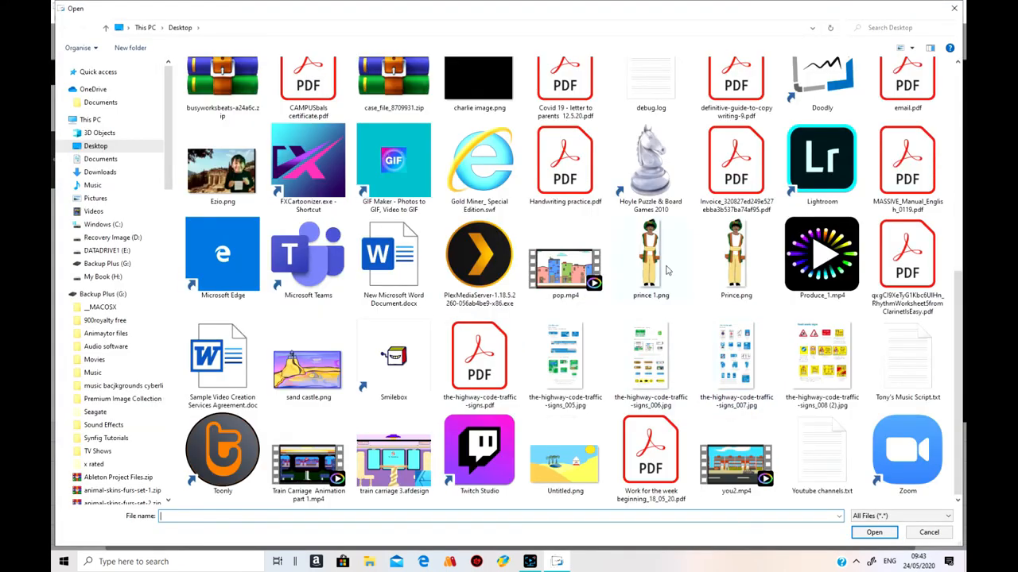
pyautogui.click(650, 255)
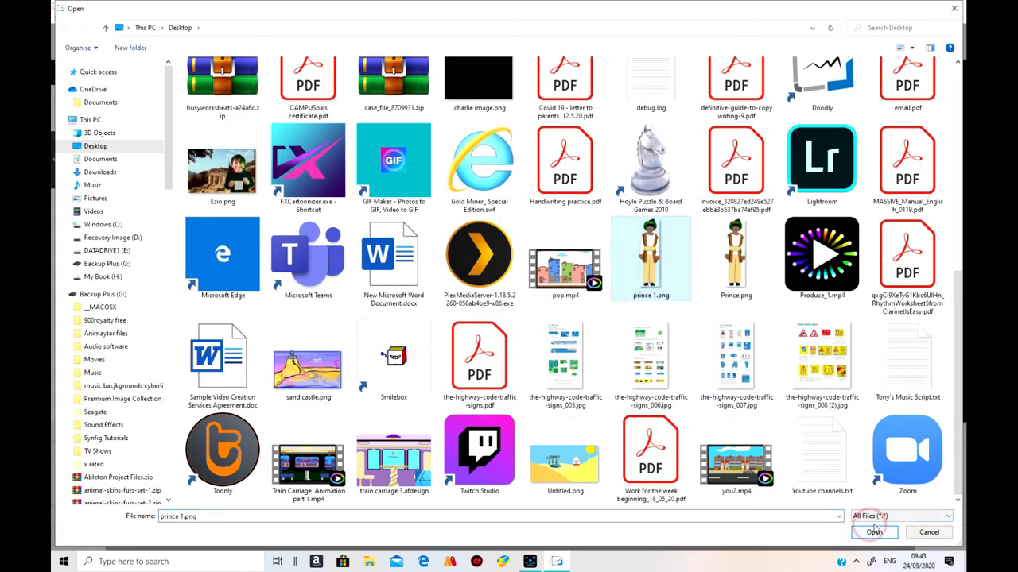
pyautogui.click(875, 531)
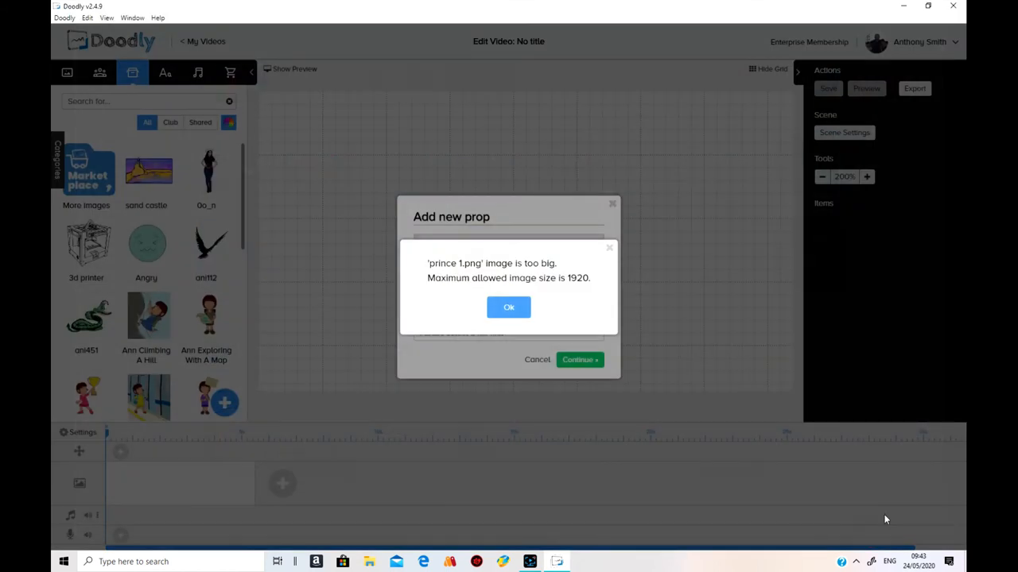
# Step: Dismiss the image-too-big warning, leaving the add-prop form empty
pyautogui.click(509, 309)
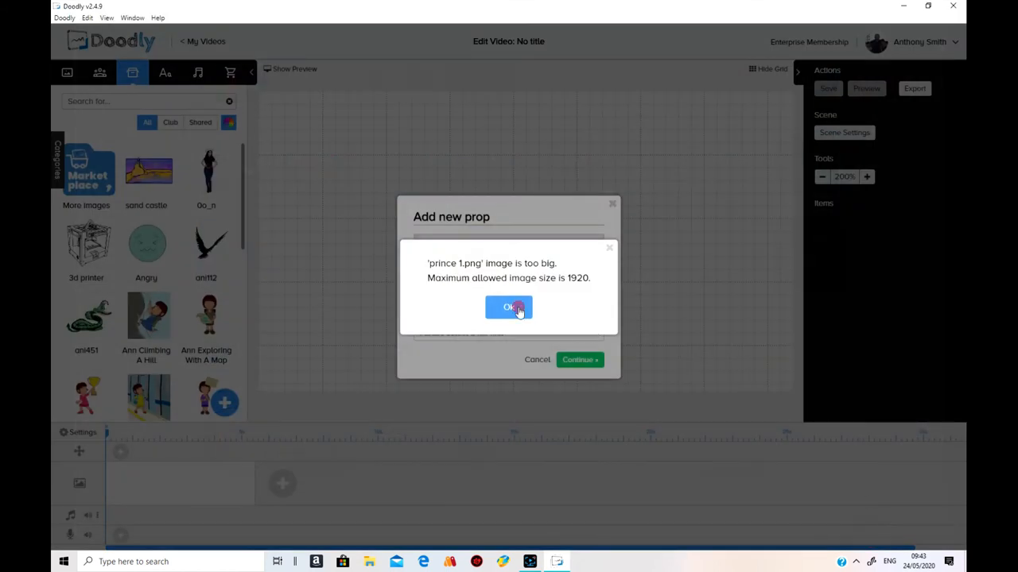
pyautogui.click(508, 309)
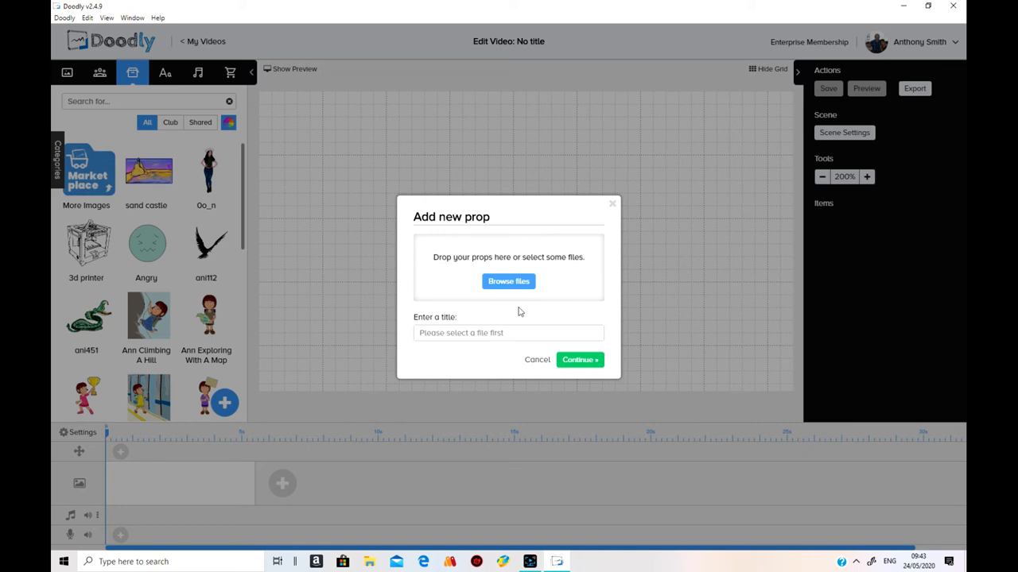
pyautogui.moveTo(605, 230)
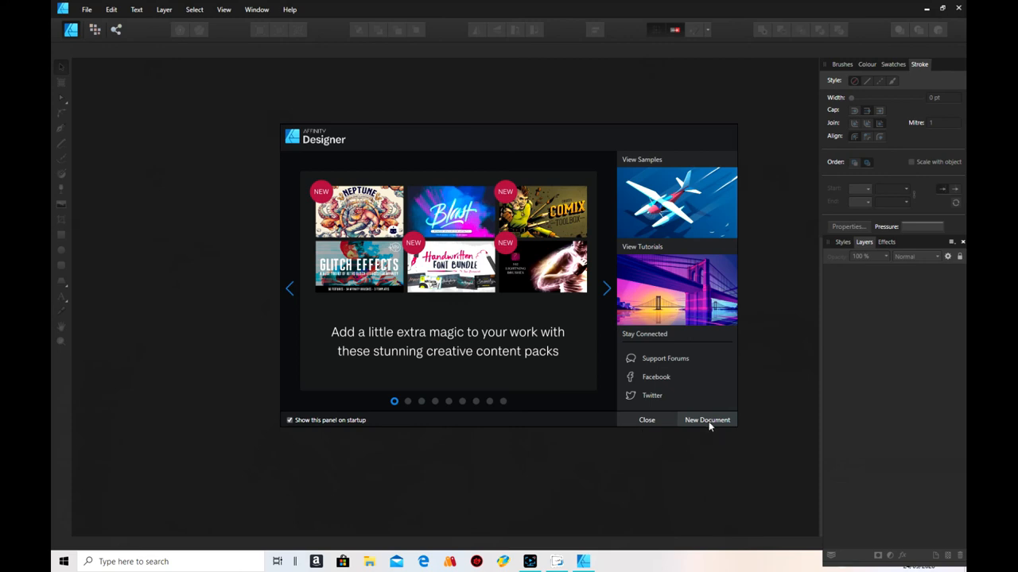
# Step: Create a fresh A4 document from the preset
pyautogui.click(706, 420)
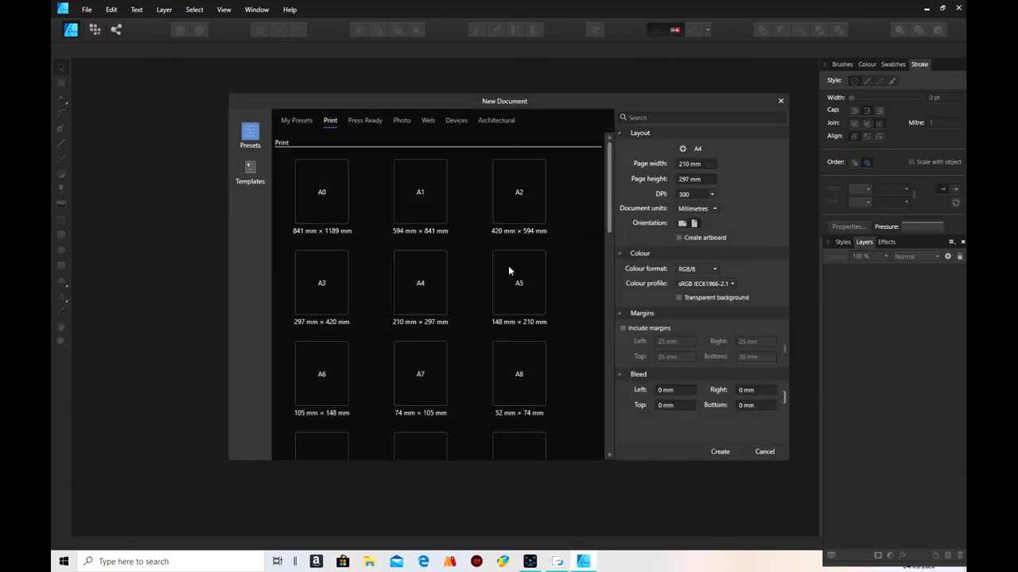
pyautogui.click(420, 283)
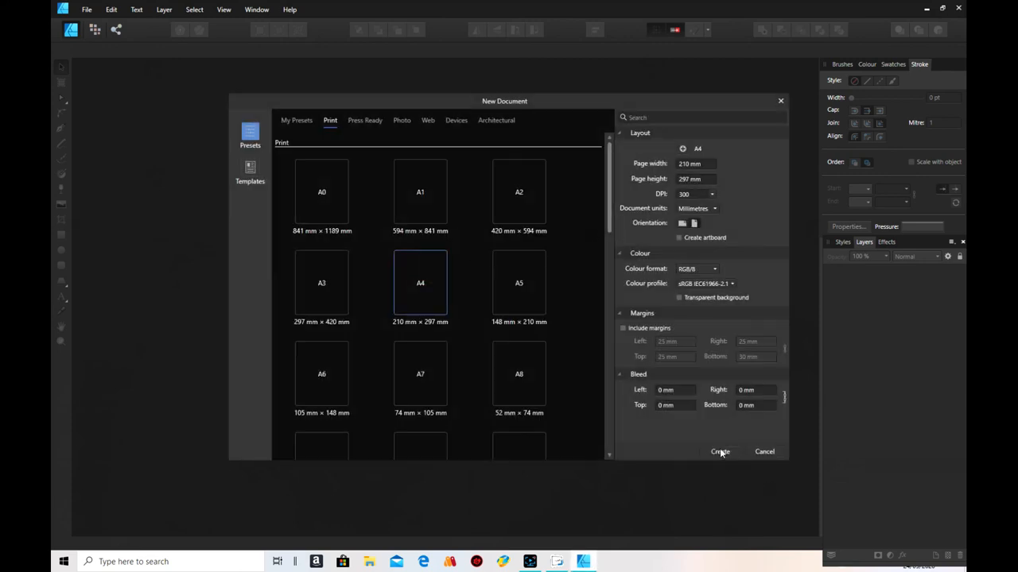
pyautogui.click(718, 452)
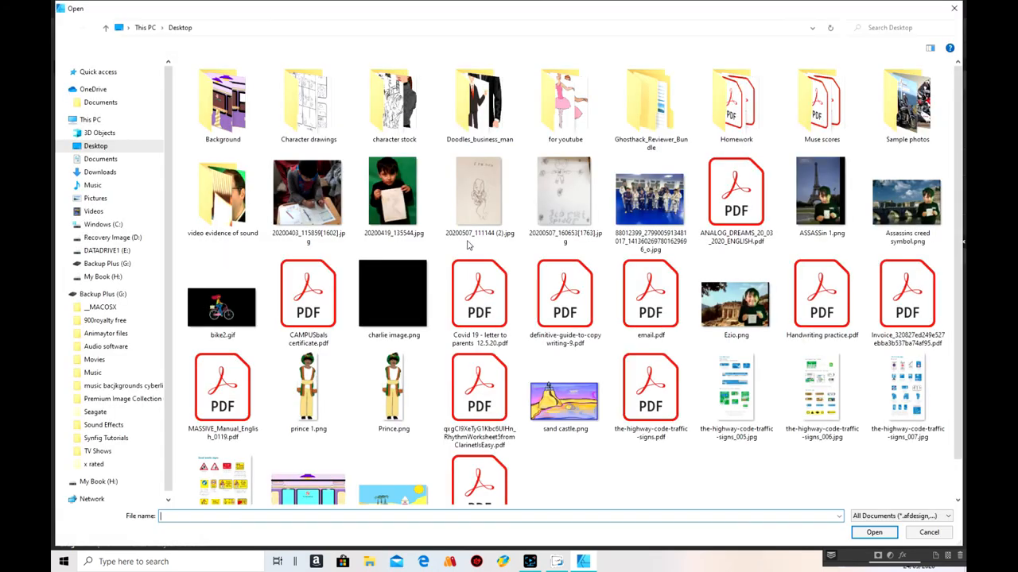
# Step: Place prince 1.png into the new document
pyautogui.click(309, 389)
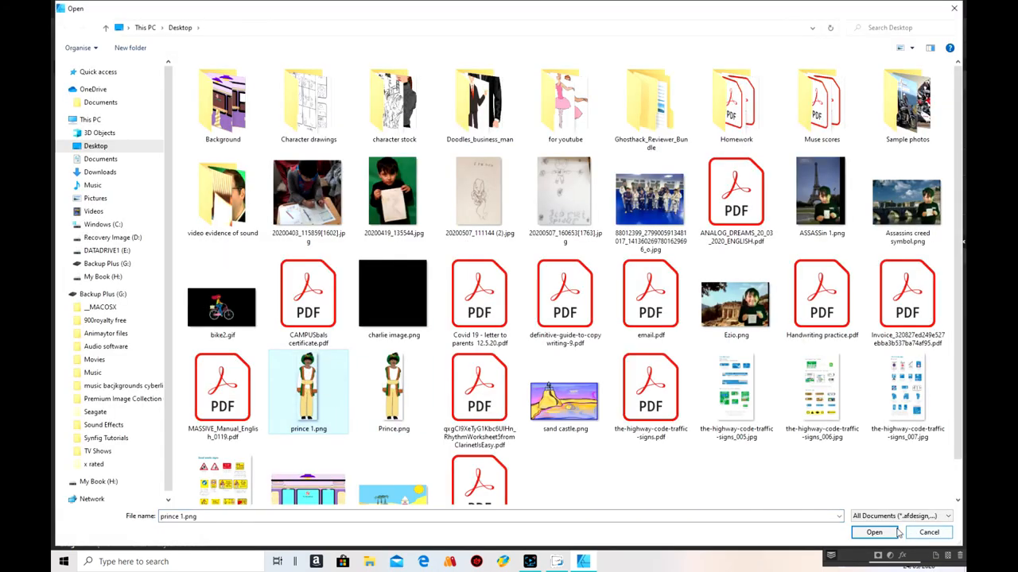
pyautogui.click(875, 532)
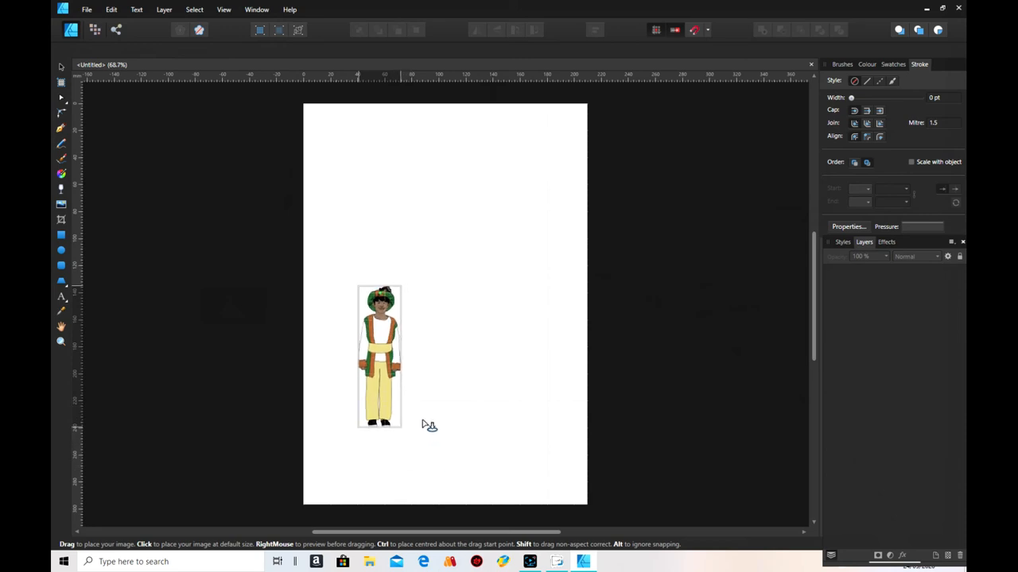
# Step: Place the prince on the page and export it as PNG, replacing prince 1.png on the Desktop
pyautogui.click(379, 326)
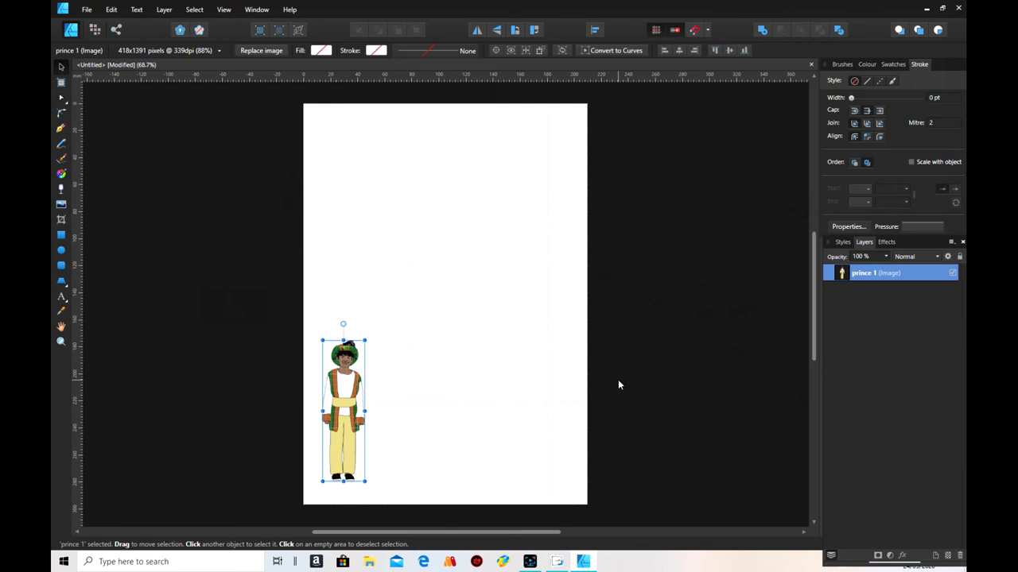
pyautogui.click(86, 10)
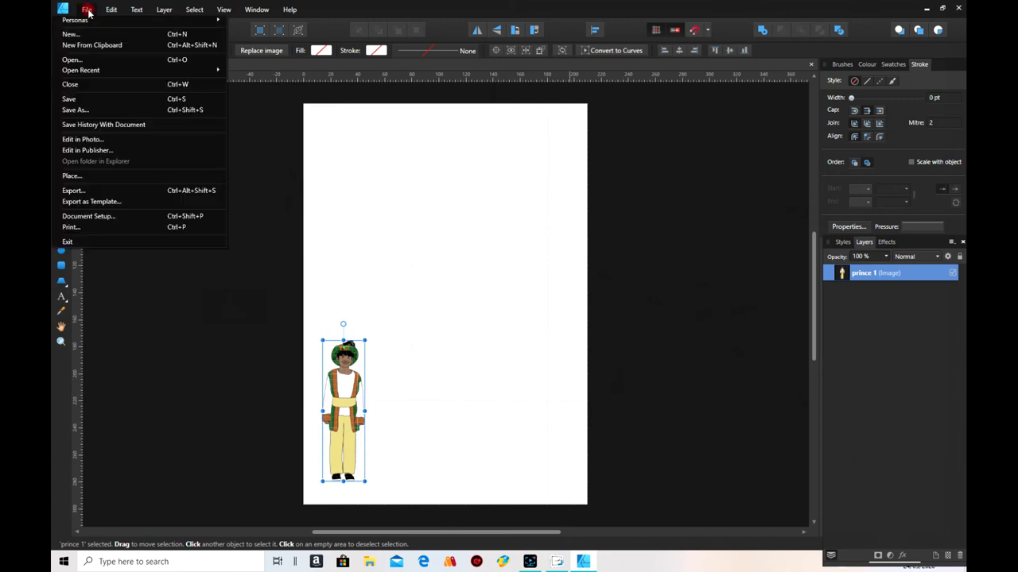
pyautogui.click(74, 191)
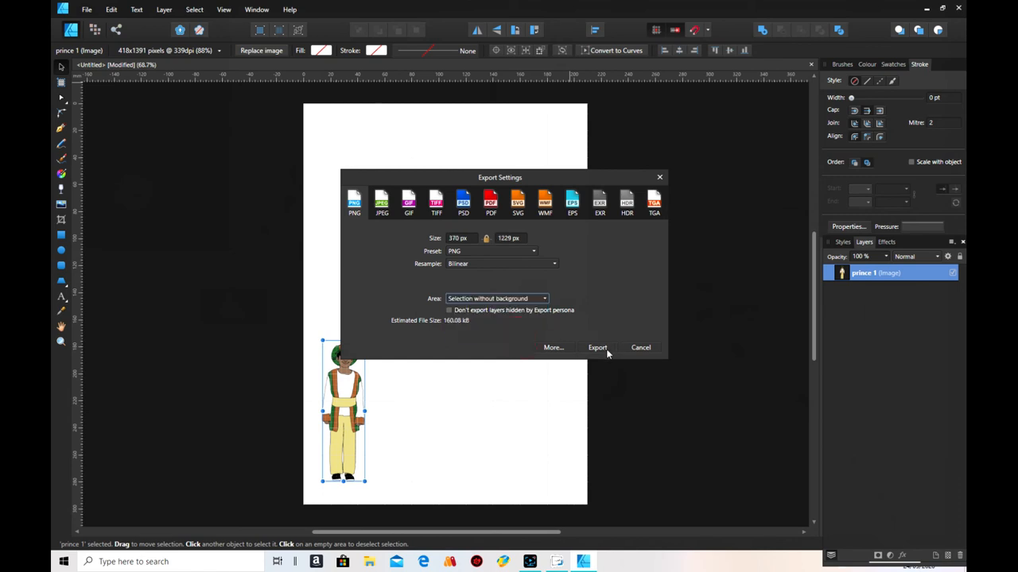
pyautogui.click(598, 347)
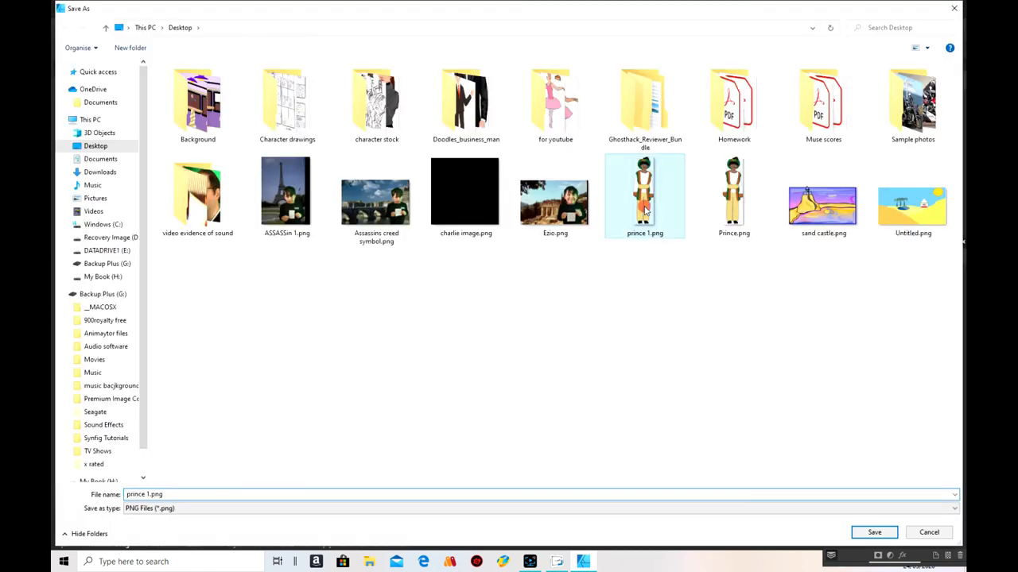
pyautogui.click(875, 531)
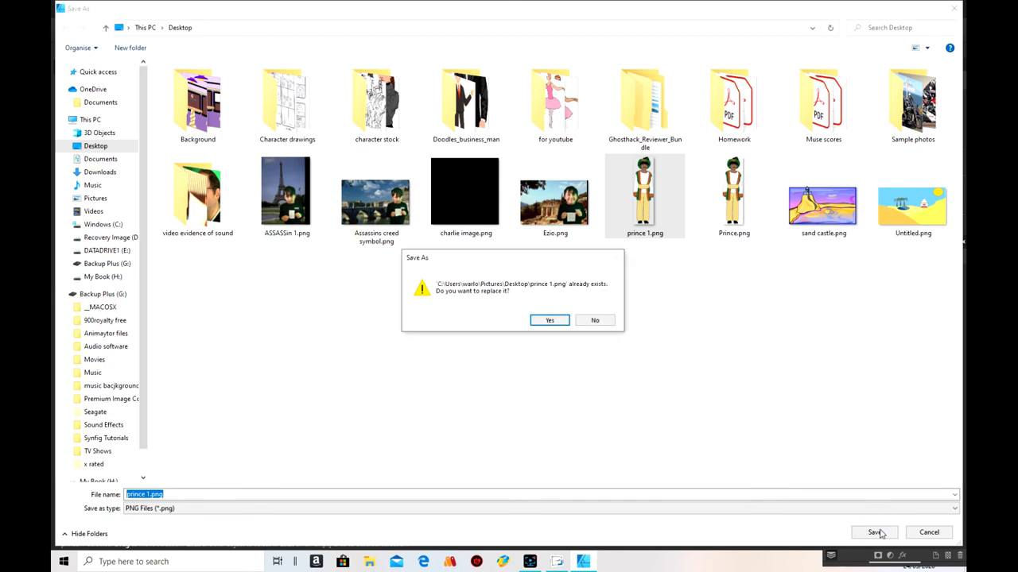
pyautogui.click(549, 320)
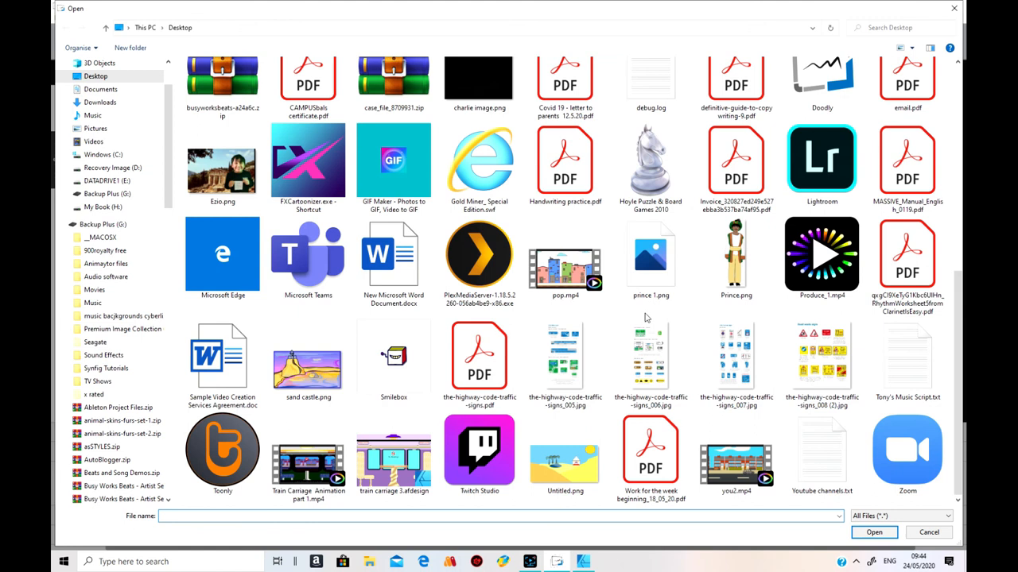
# Step: Import prince 1.png as a prop, add him to the scene and shrink him slightly
pyautogui.click(650, 254)
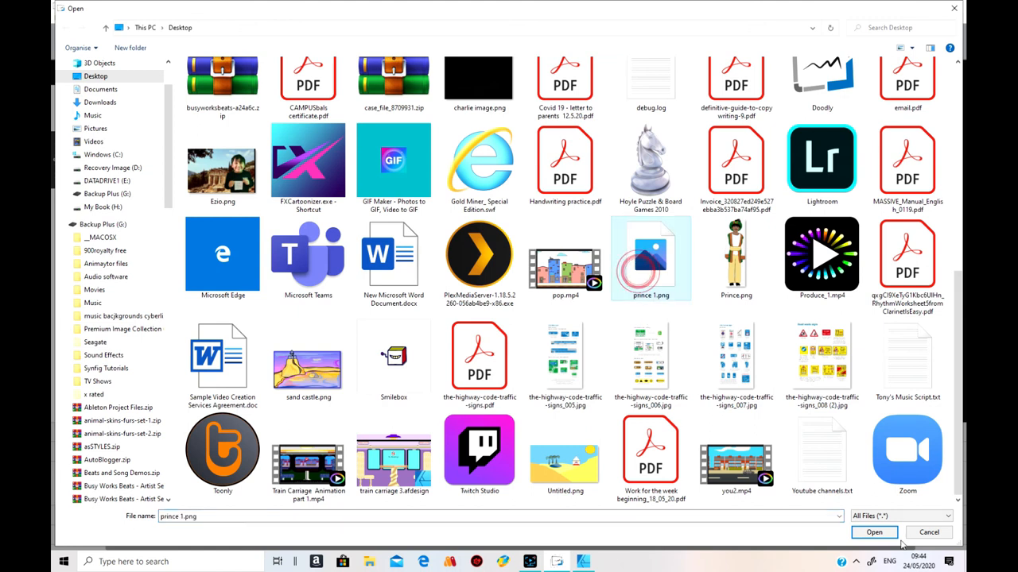
pyautogui.click(874, 531)
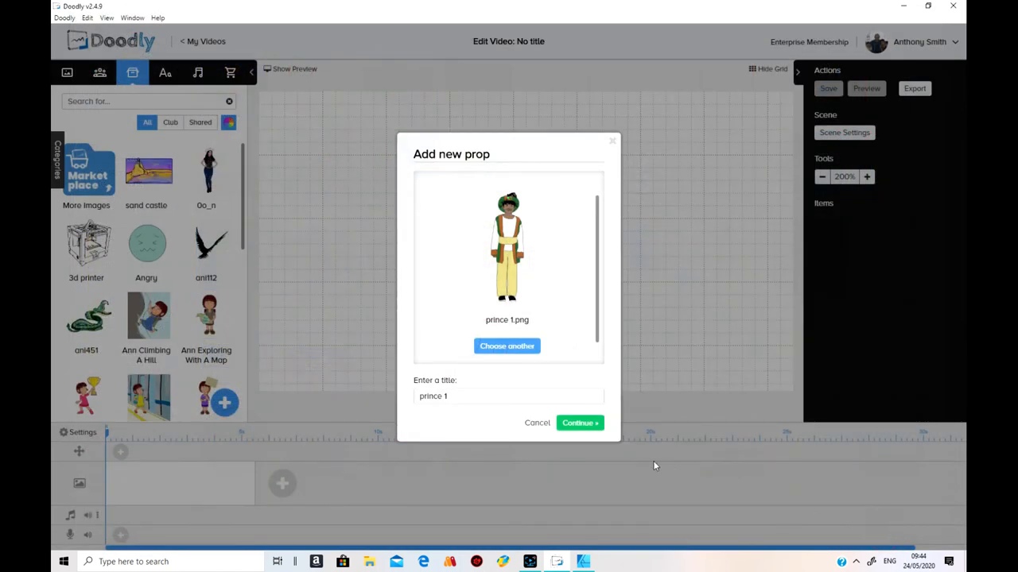
pyautogui.click(579, 423)
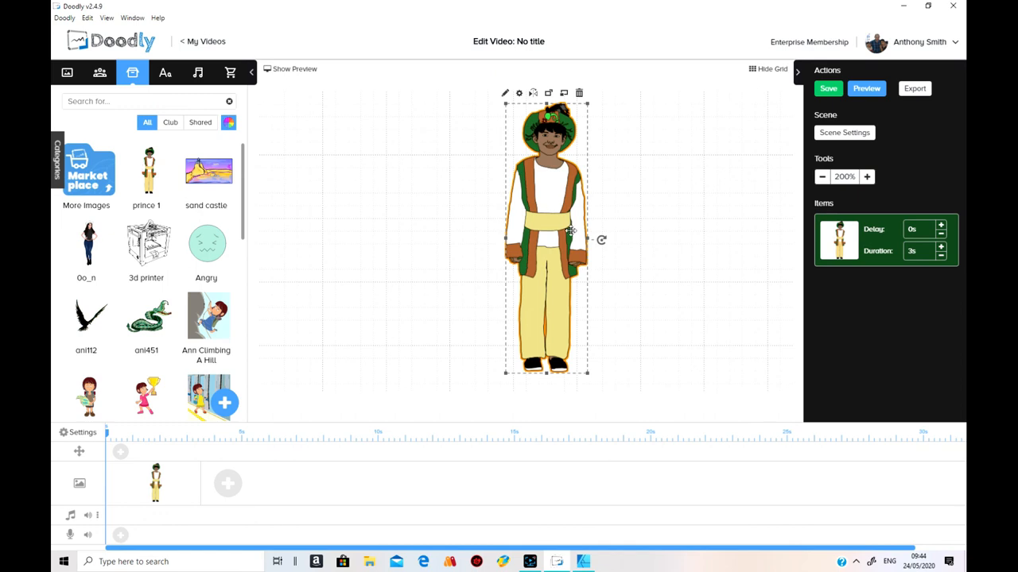
pyautogui.moveTo(577, 306)
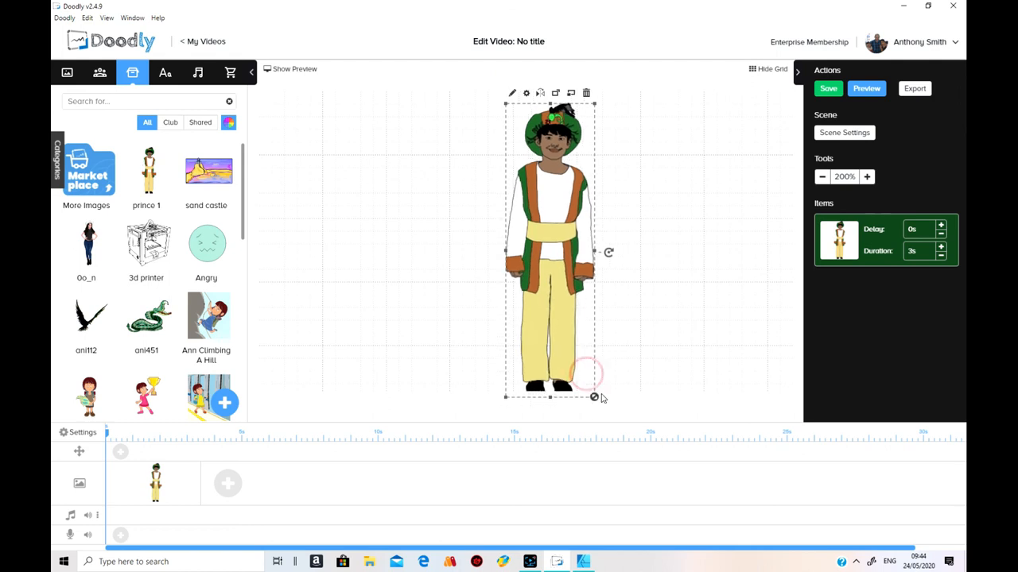
pyautogui.moveTo(595, 397); pyautogui.dragTo(582, 356)
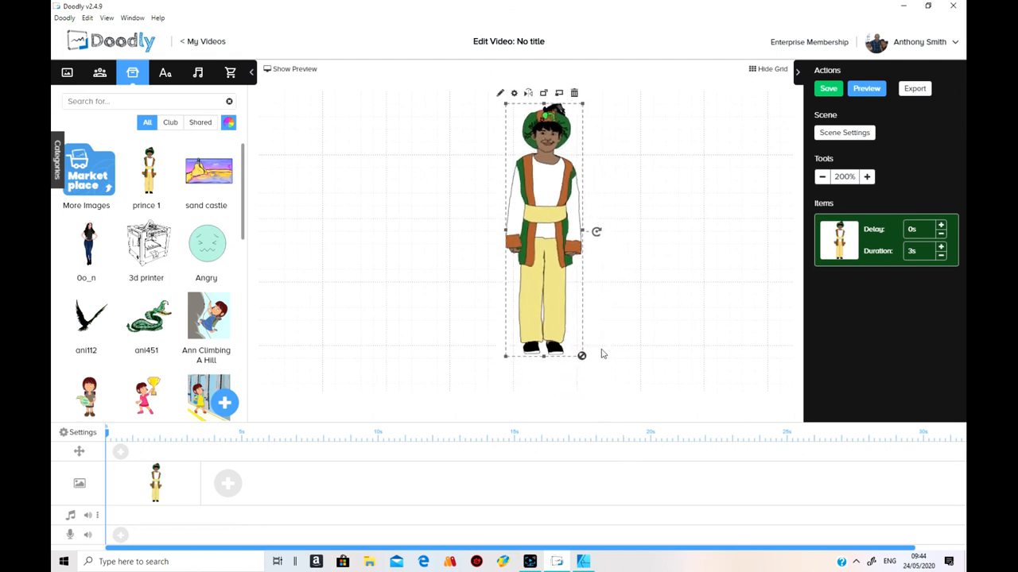